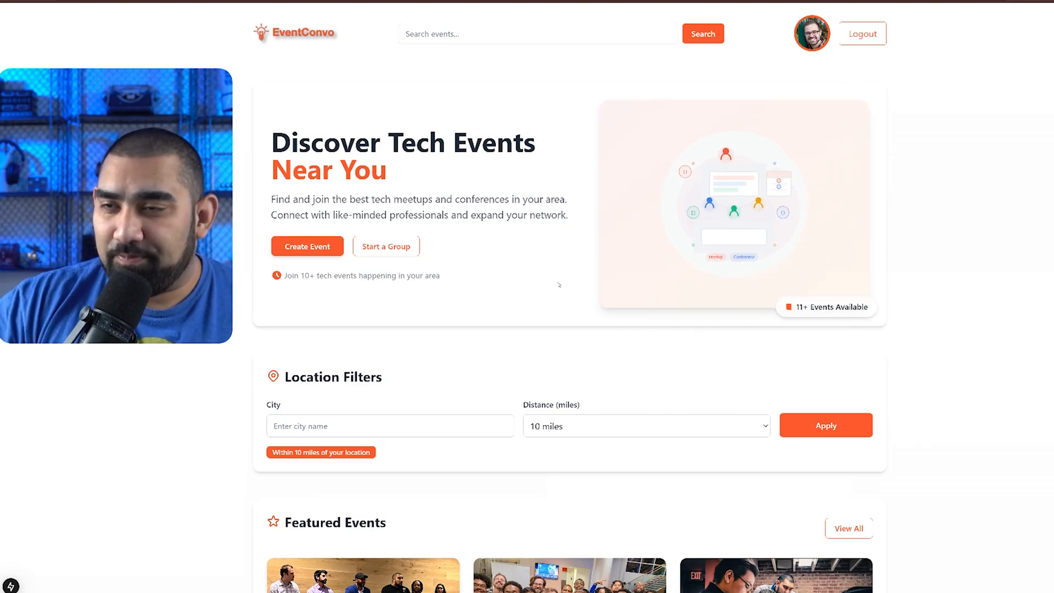
Scroll down through the EventConvo home feed to browse the event listings.
{"action": "scroll", "scroll_direction": "down", "scroll_amount": 3}
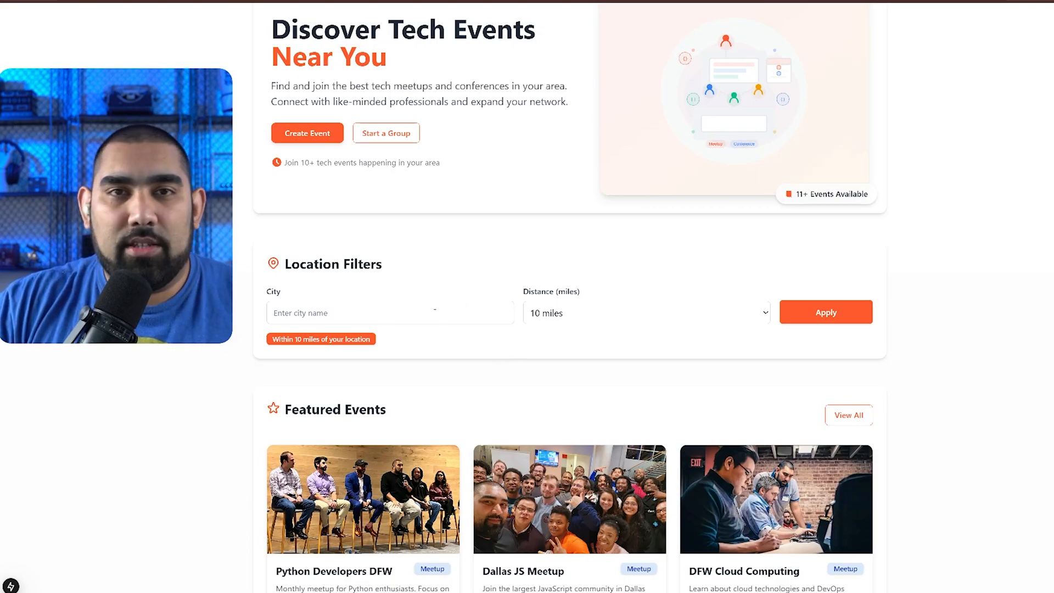
{"action": "left_click", "coordinate": [356, 312]}
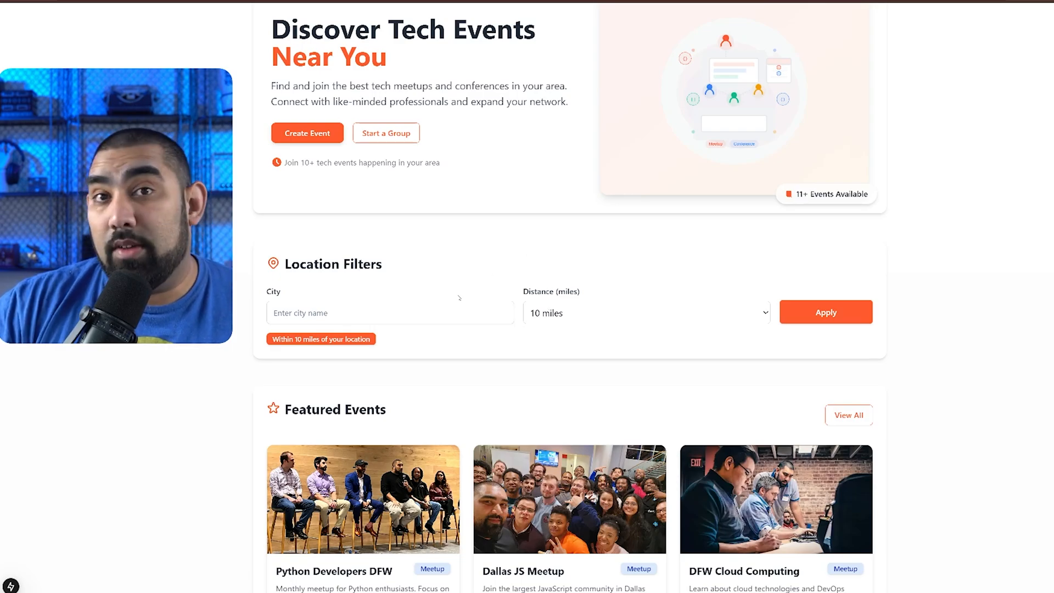
{"action": "scroll", "scroll_direction": "down", "scroll_amount": 3}
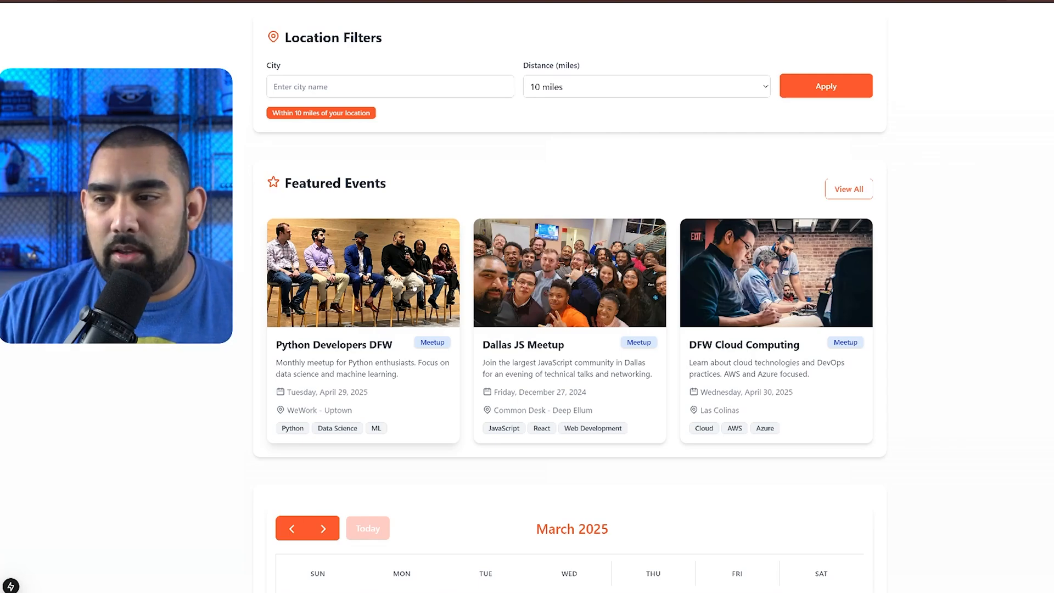
{"action": "scroll", "scroll_direction": "down", "scroll_amount": 3}
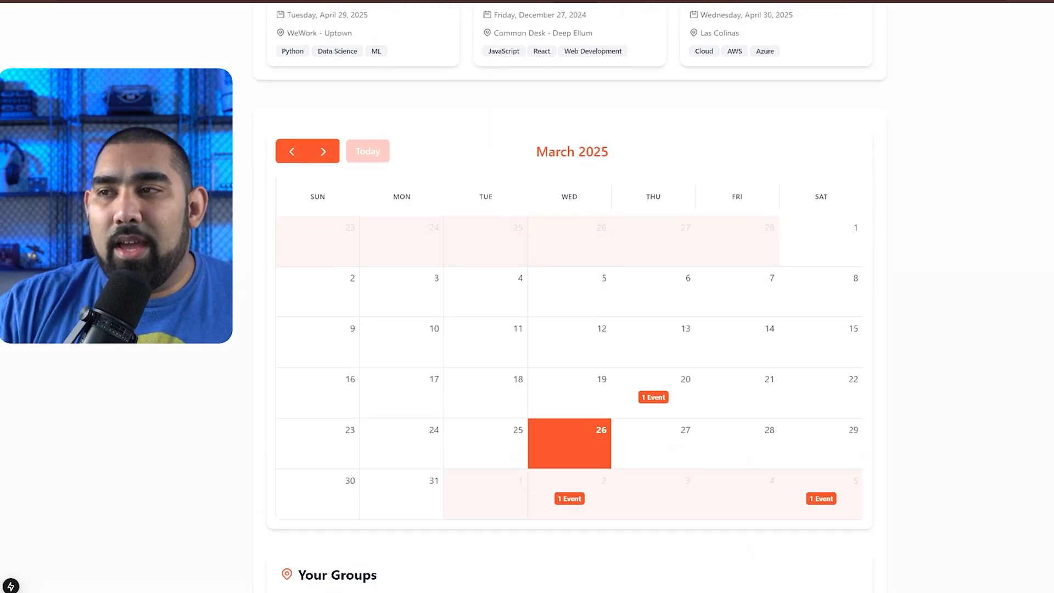
{"action": "scroll", "scroll_direction": "down", "scroll_amount": 3}
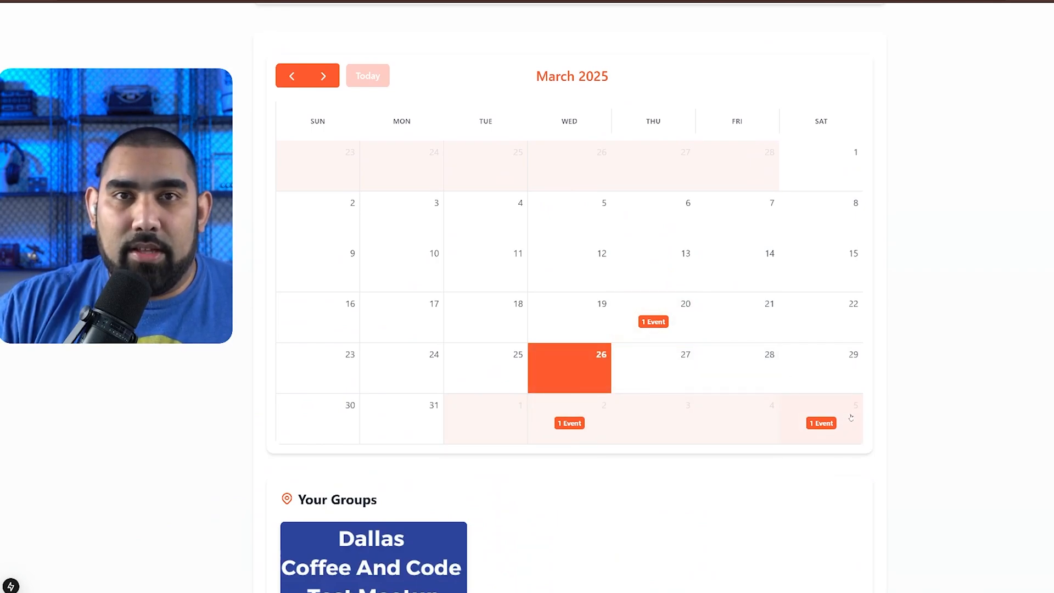
{"action": "mouse_move", "coordinate": [652, 317]}
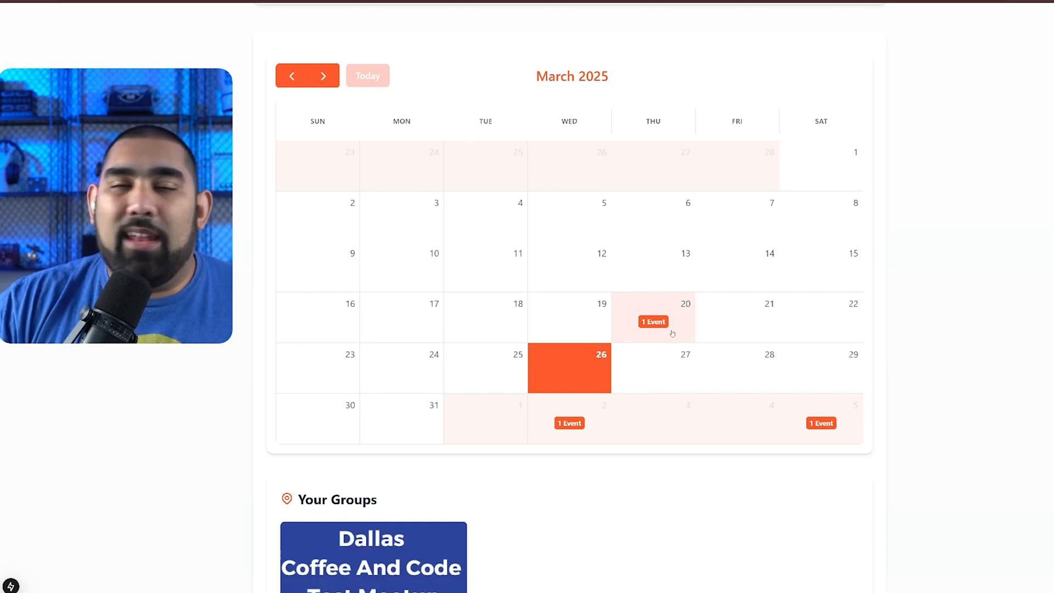
{"action": "scroll", "scroll_direction": "down", "scroll_amount": 3}
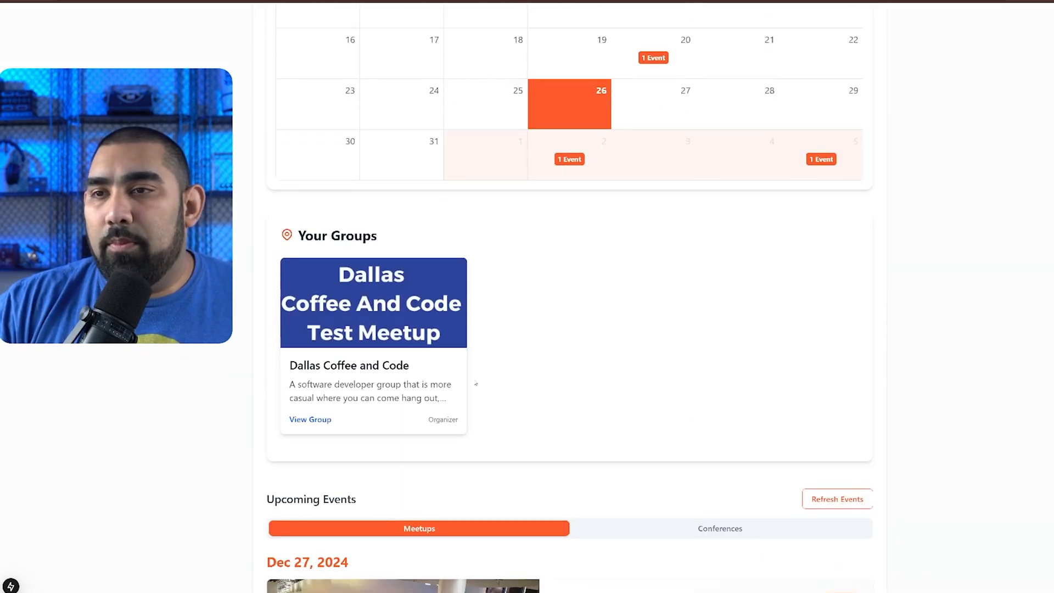
{"action": "scroll", "scroll_direction": "down", "scroll_amount": 3}
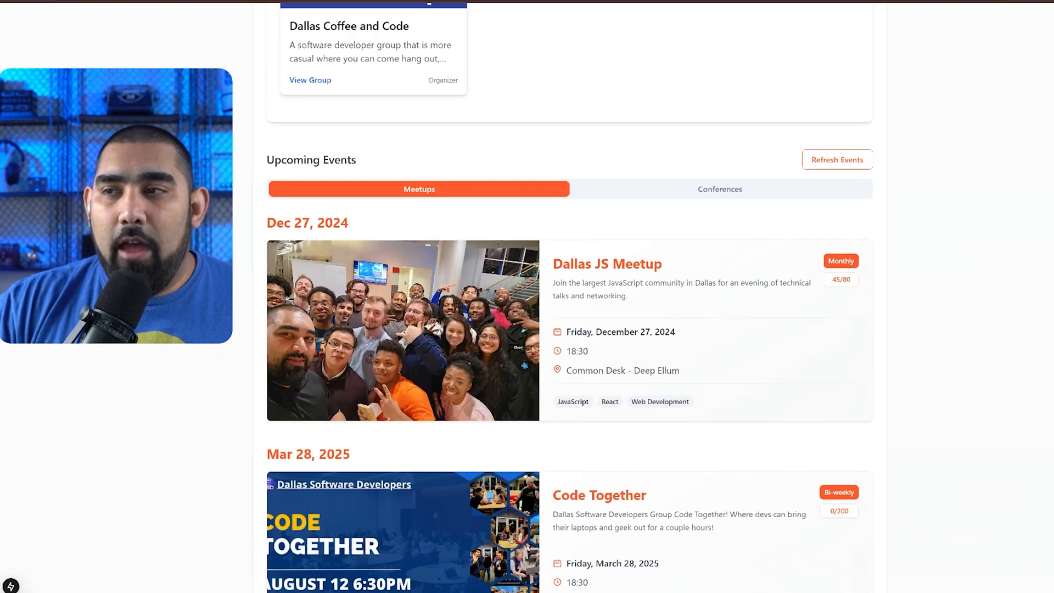
{"action": "scroll", "scroll_direction": "down", "scroll_amount": 3}
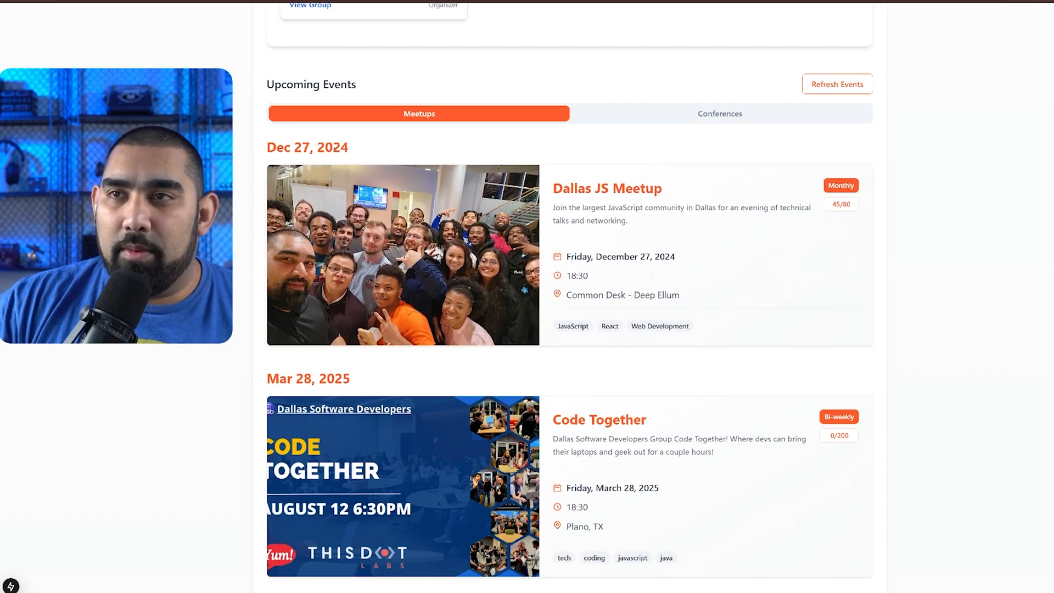
{"action": "scroll", "scroll_direction": "down", "scroll_amount": 3}
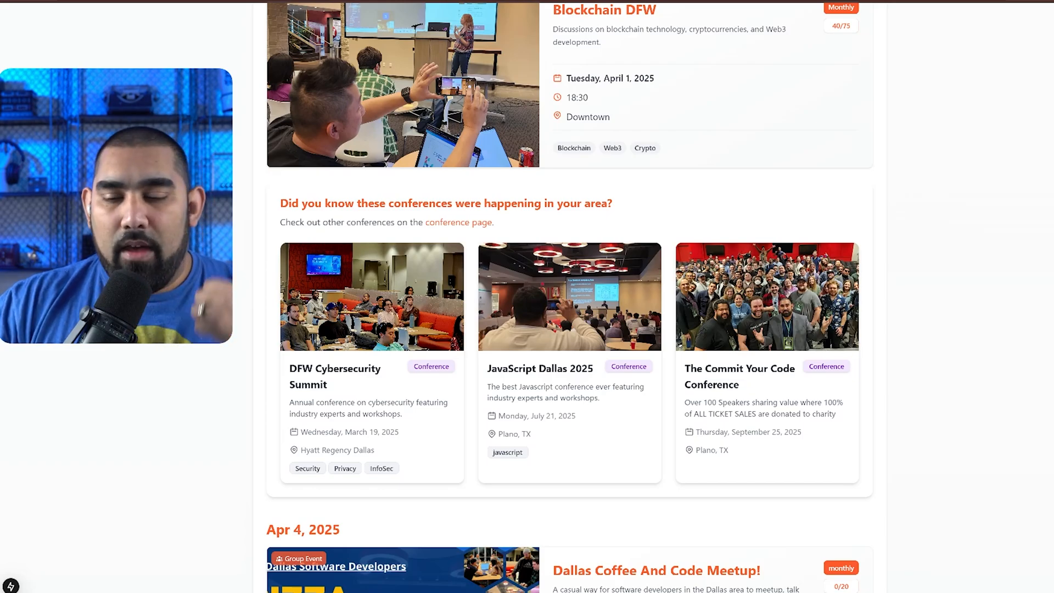
{"action": "scroll", "scroll_direction": "down", "scroll_amount": 3}
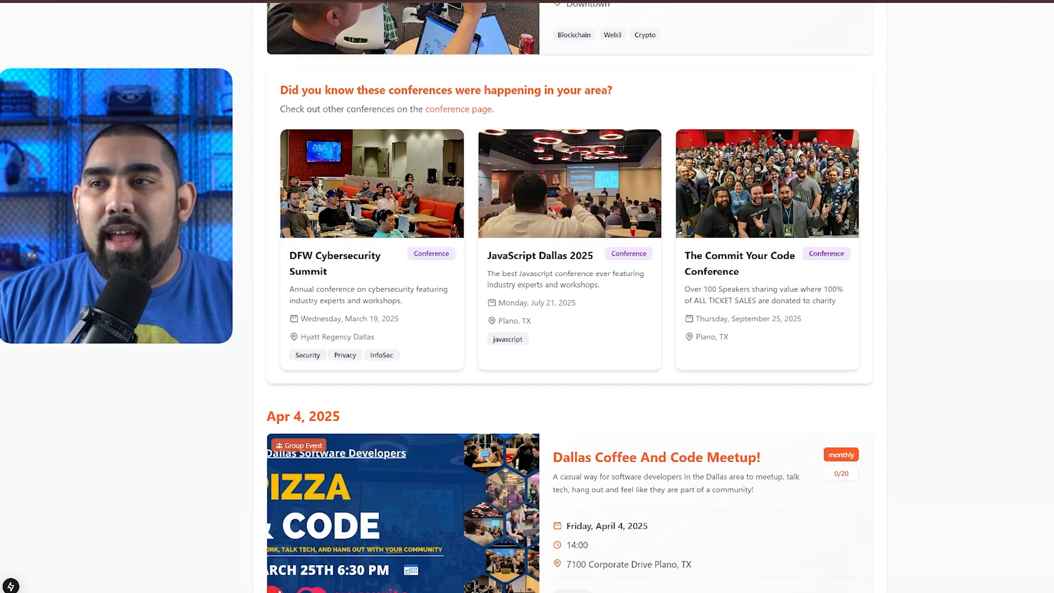
{"action": "mouse_move", "coordinate": [415, 268]}
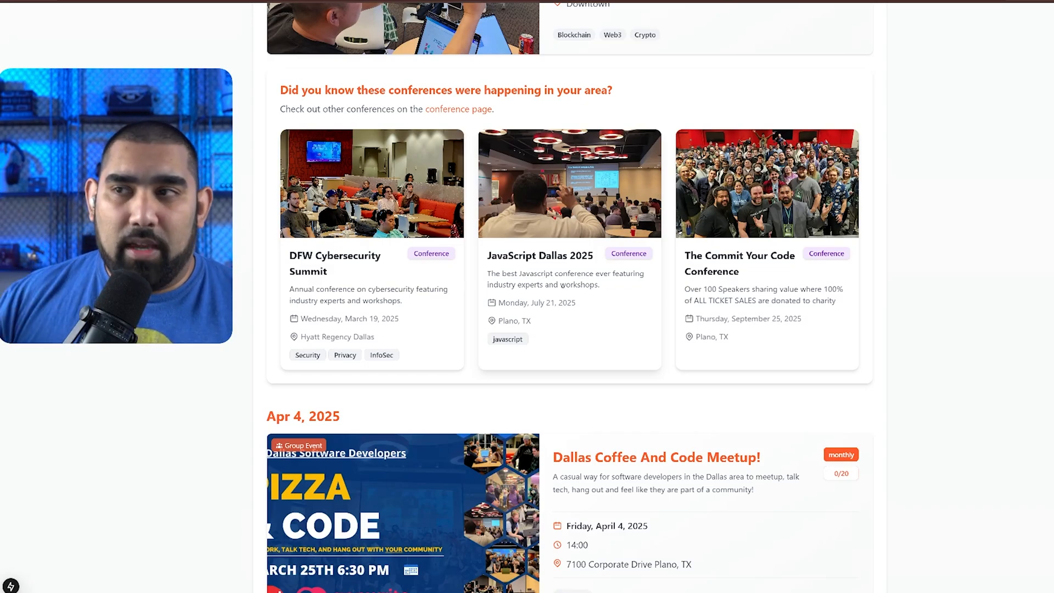
Show conferences in Upcoming Events, then return to the Discover Tech Events banner.
{"action": "scroll", "scroll_direction": "down", "scroll_amount": 3}
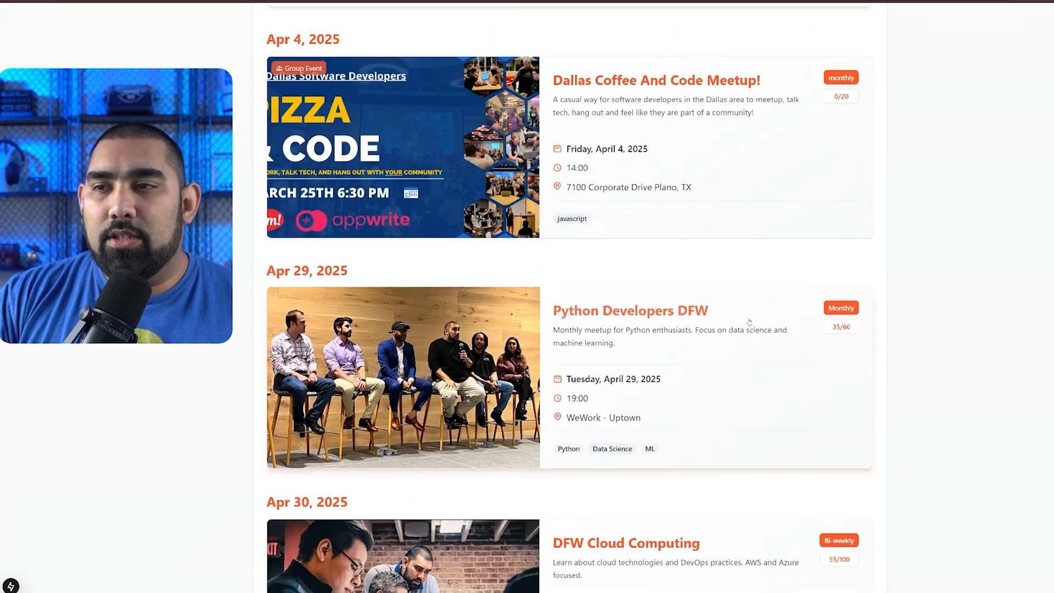
{"action": "scroll", "scroll_direction": "up", "scroll_amount": 3}
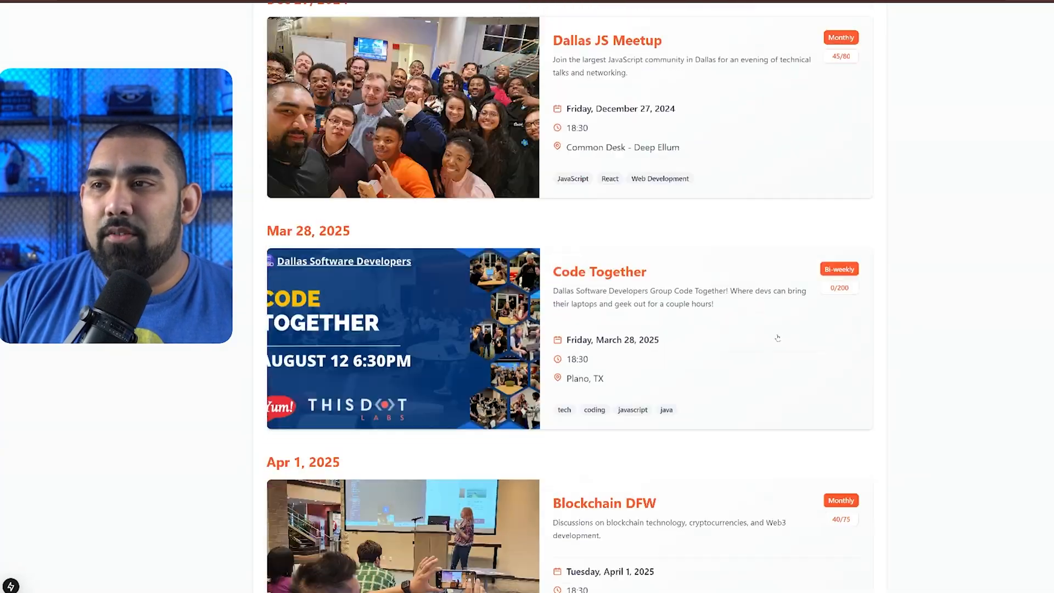
{"action": "left_click", "coordinate": [718, 312]}
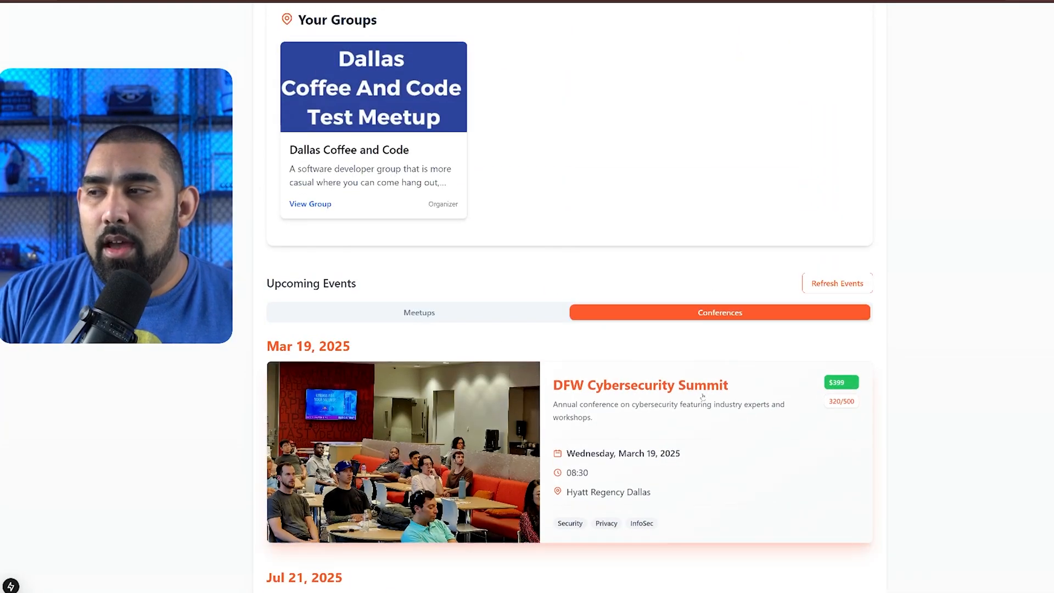
{"action": "scroll", "scroll_direction": "down", "scroll_amount": 3}
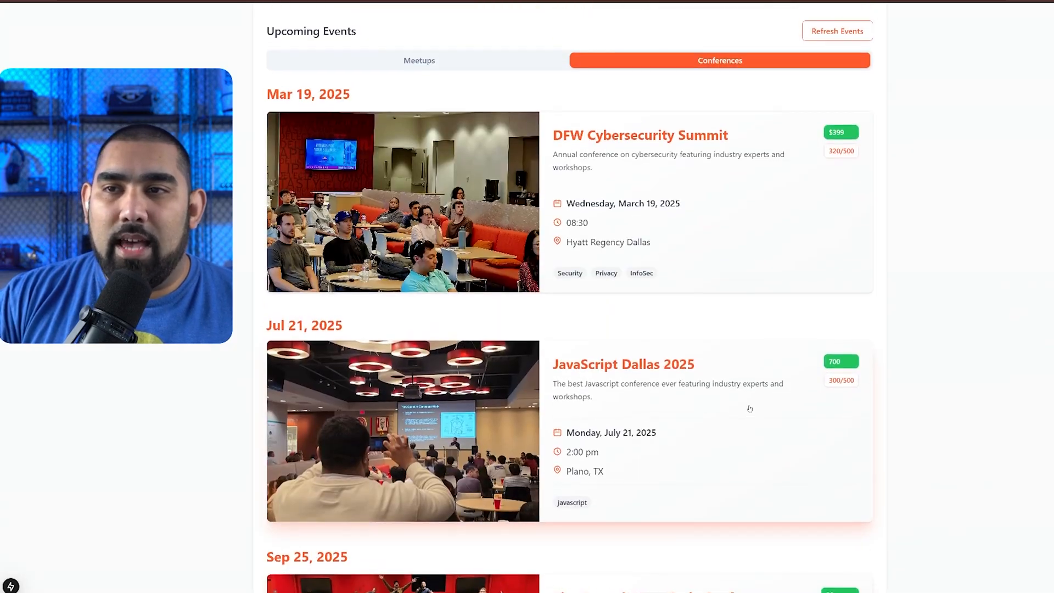
{"action": "scroll", "scroll_direction": "up", "scroll_amount": 3}
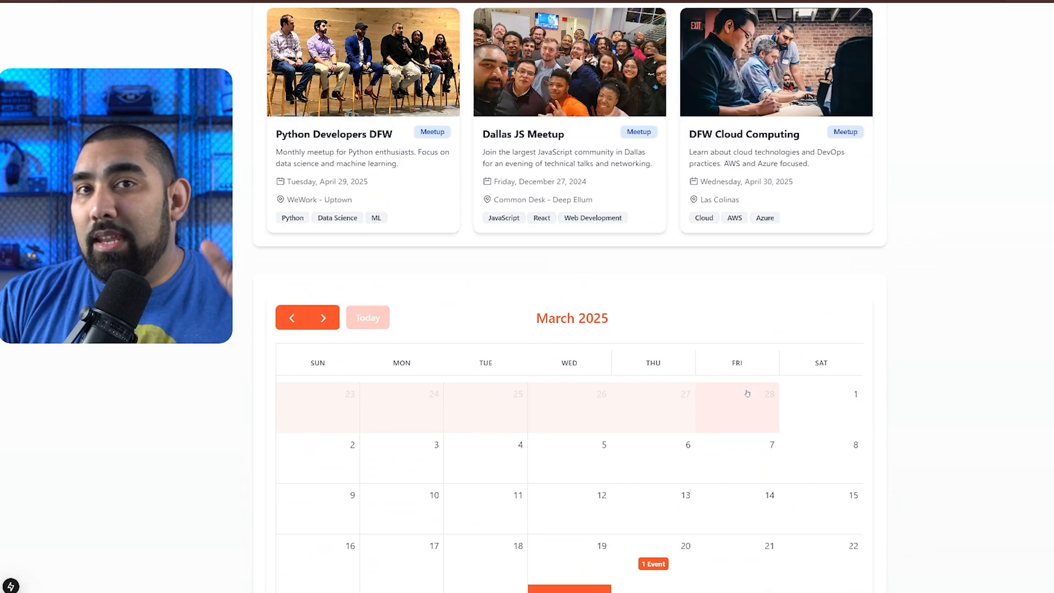
{"action": "scroll", "scroll_direction": "up", "scroll_amount": 3}
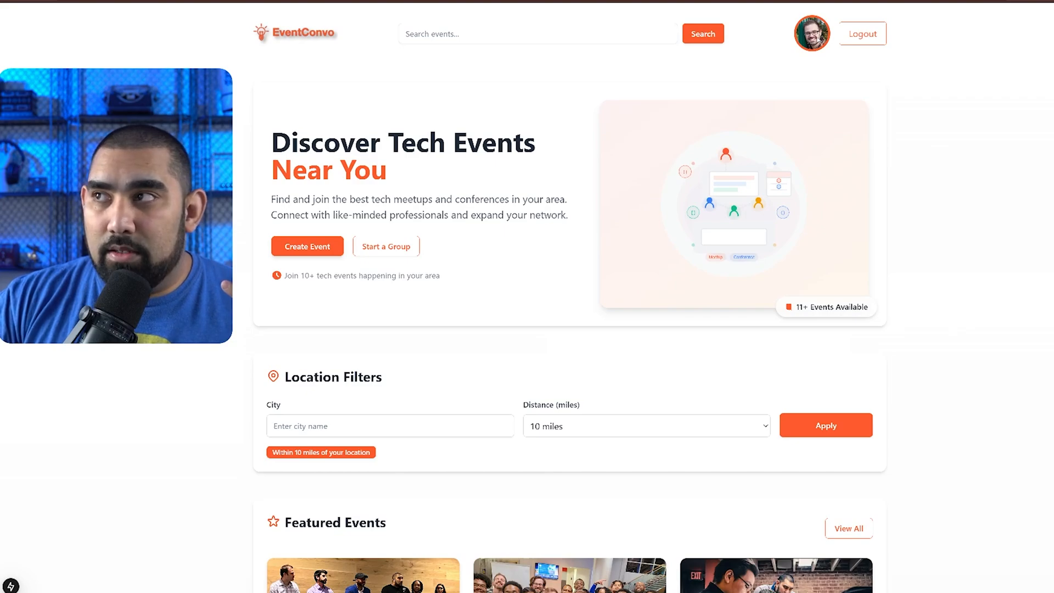
Enable and save the 'I am a speaker' preference, then return to the home feed.
{"action": "left_click", "coordinate": [811, 33]}
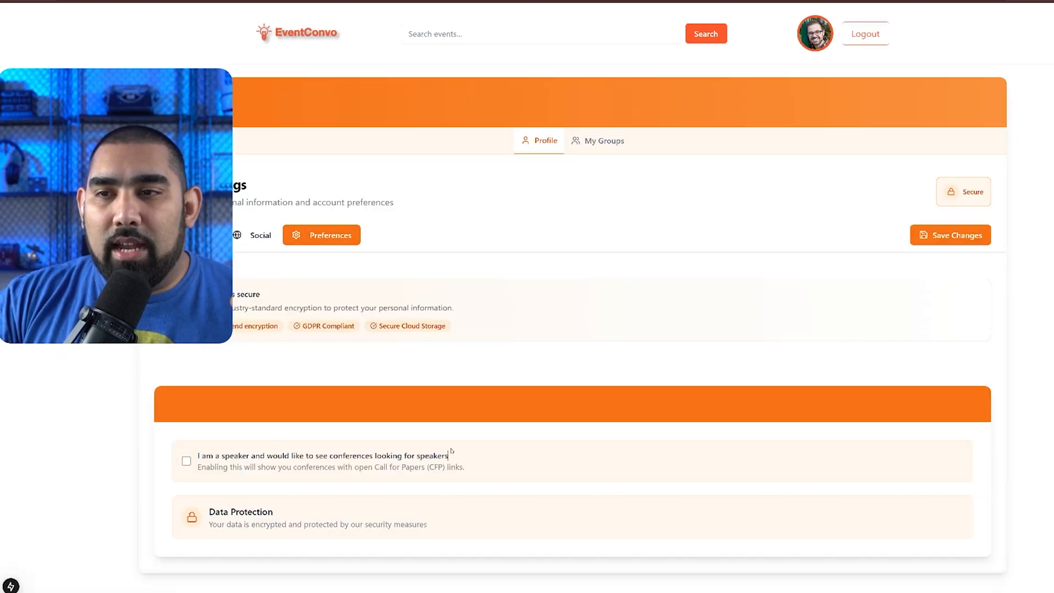
{"action": "left_click", "coordinate": [186, 460]}
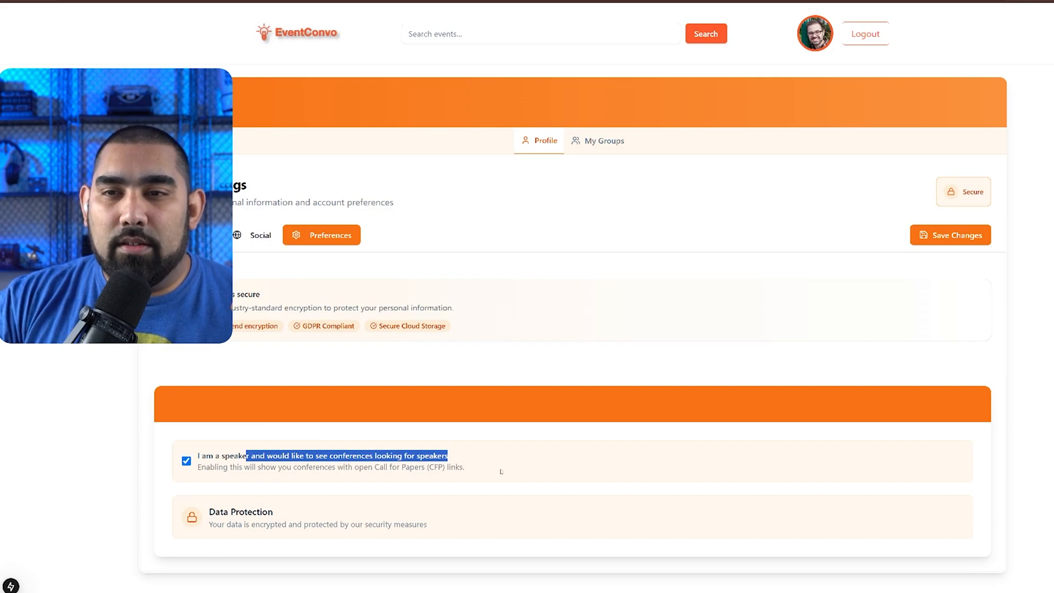
{"action": "left_click", "coordinate": [949, 234]}
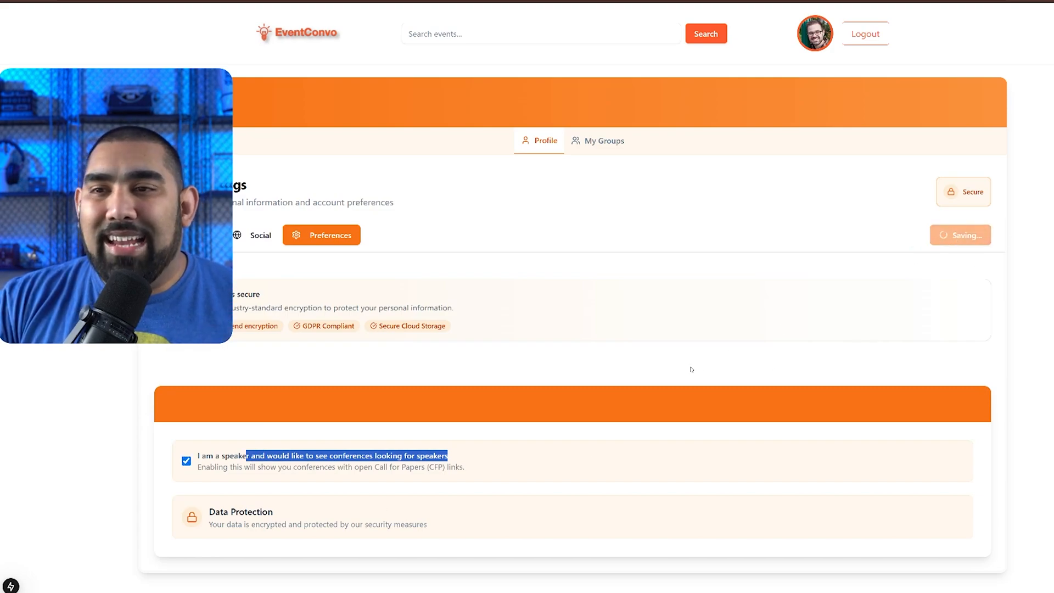
{"action": "left_click", "coordinate": [960, 235]}
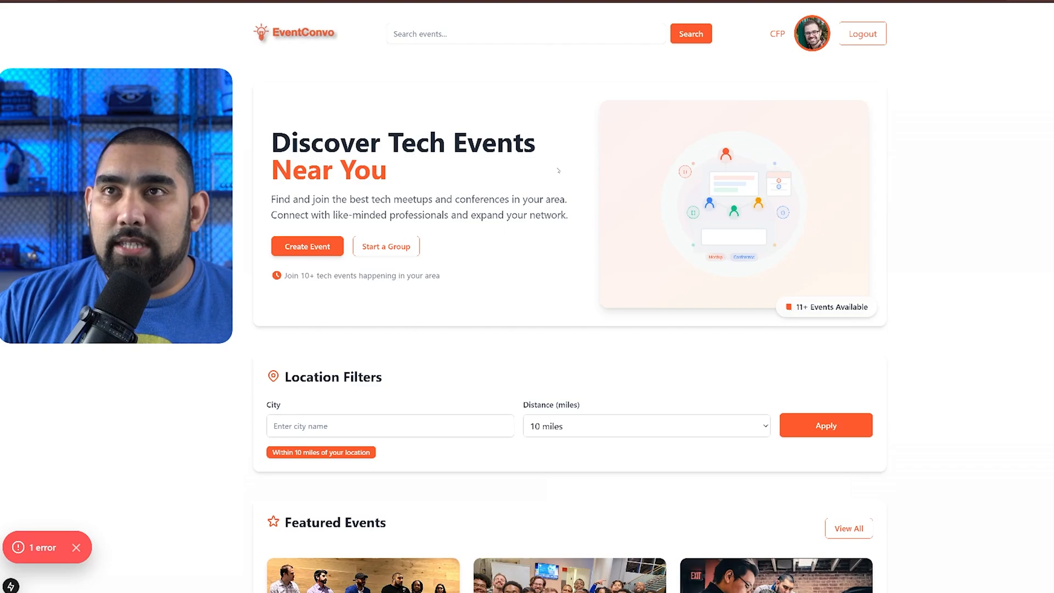
{"action": "left_click", "coordinate": [778, 33]}
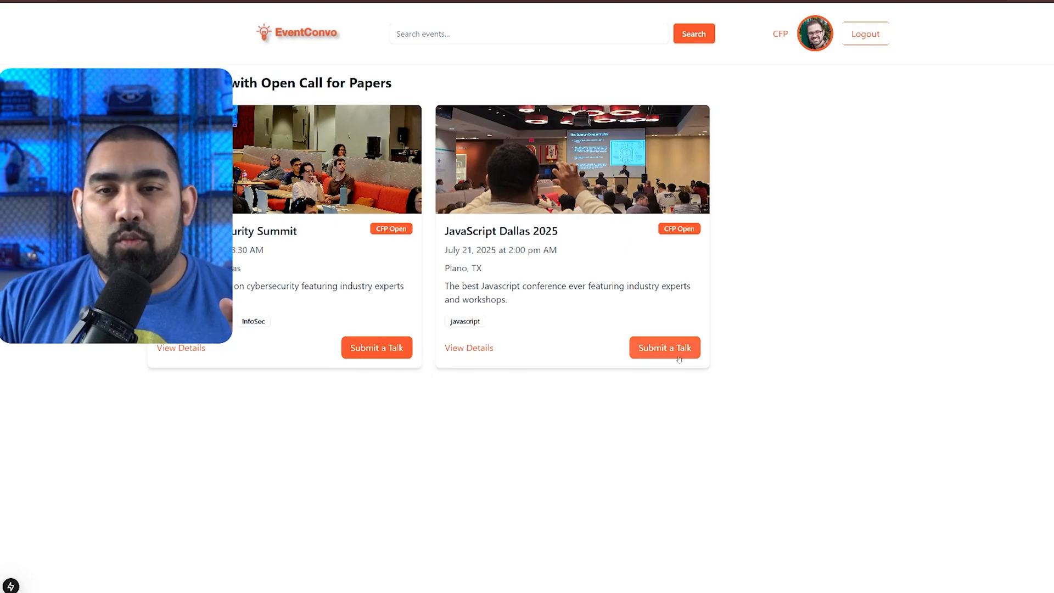
{"action": "mouse_move", "coordinate": [495, 459]}
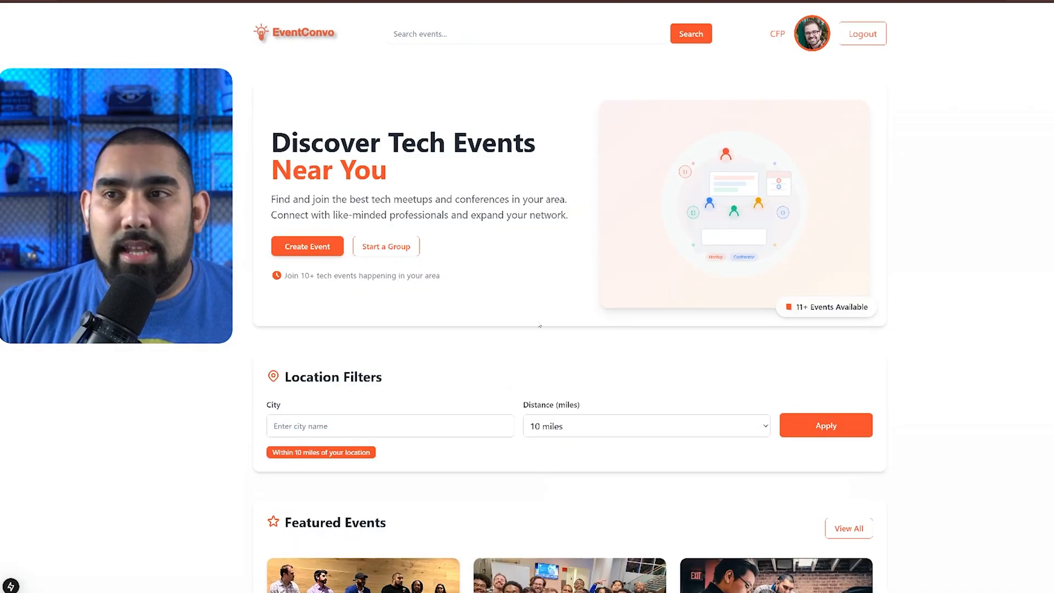
View the DFW Cybersecurity Summit's Call for Speakers link, then go back to the feed.
{"action": "scroll", "scroll_direction": "down", "scroll_amount": 3}
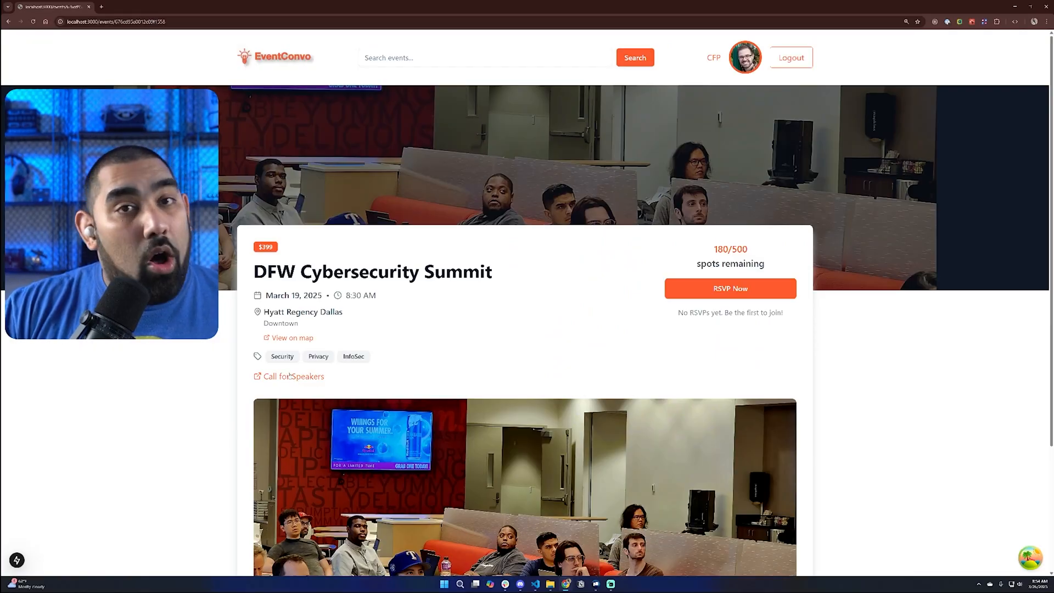
{"action": "mouse_move", "coordinate": [292, 337]}
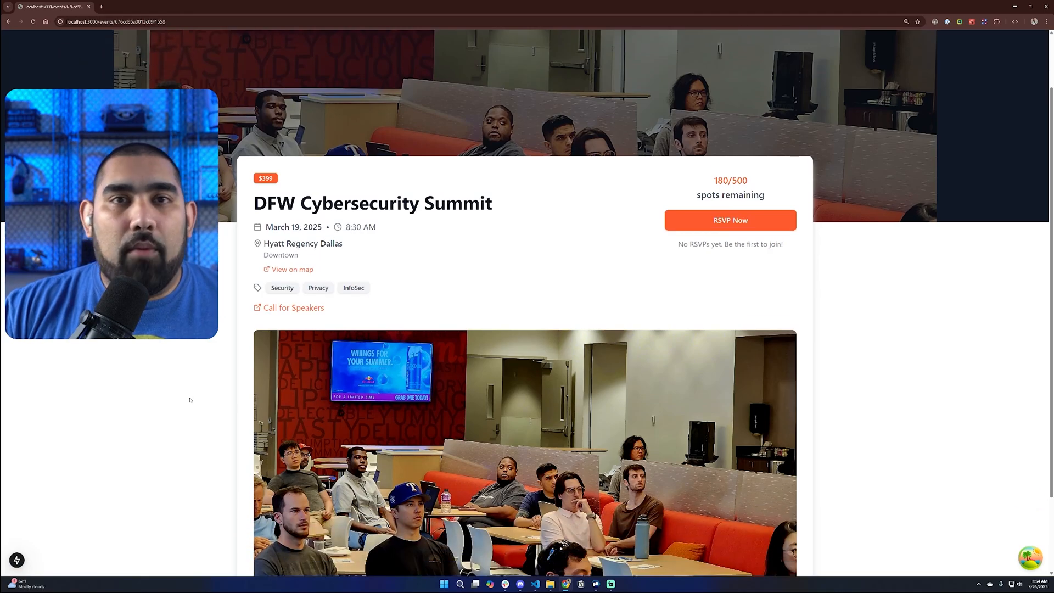
{"action": "scroll", "scroll_direction": "up", "scroll_amount": 3}
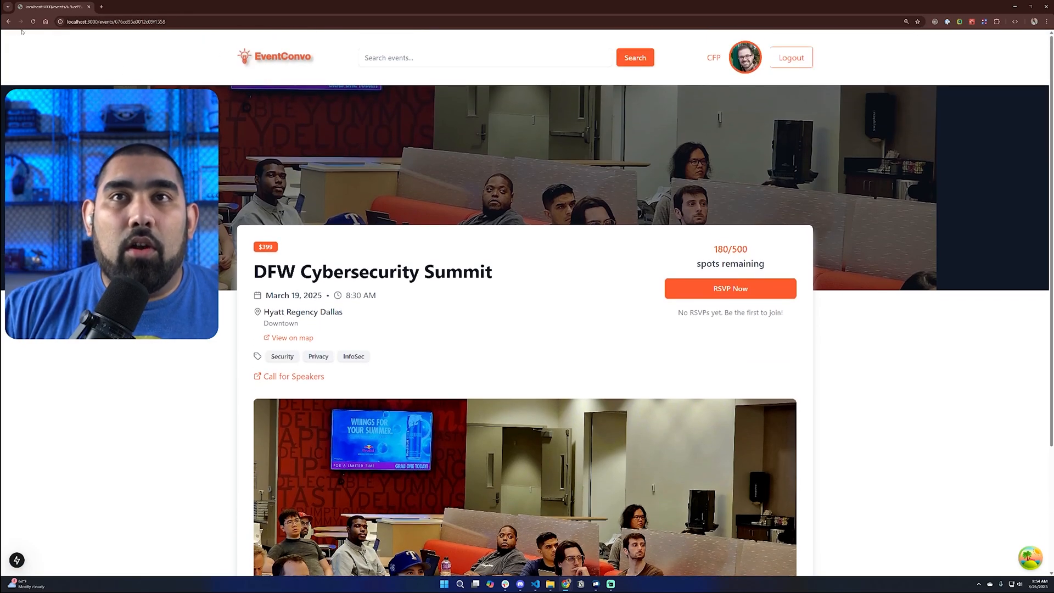
{"action": "left_click", "coordinate": [7, 21]}
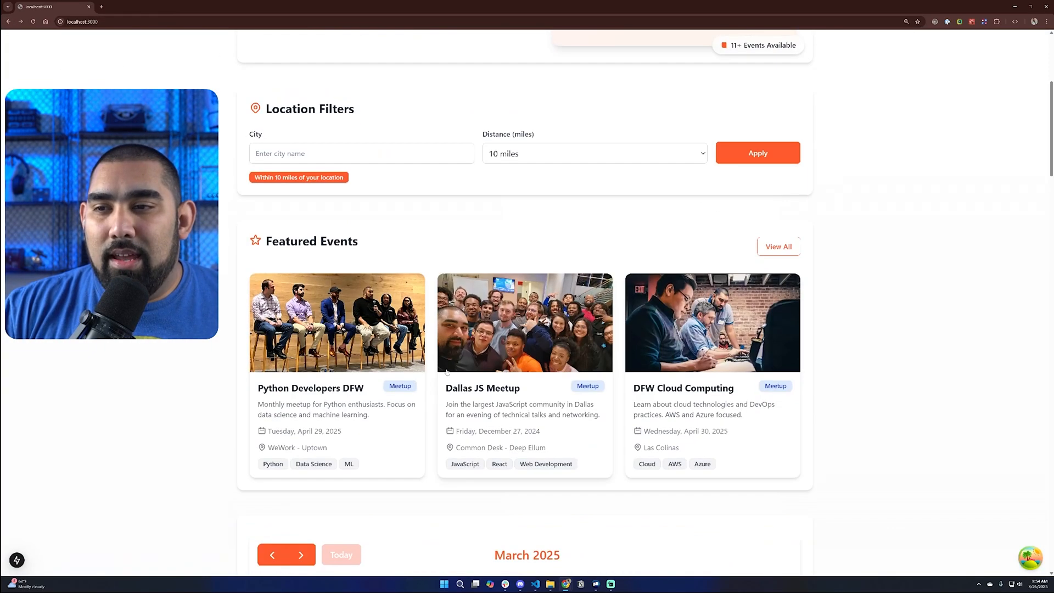
Check the Python Developers DFW event's six attendees, then open the profile dashboard.
{"action": "scroll", "scroll_direction": "down", "scroll_amount": 3}
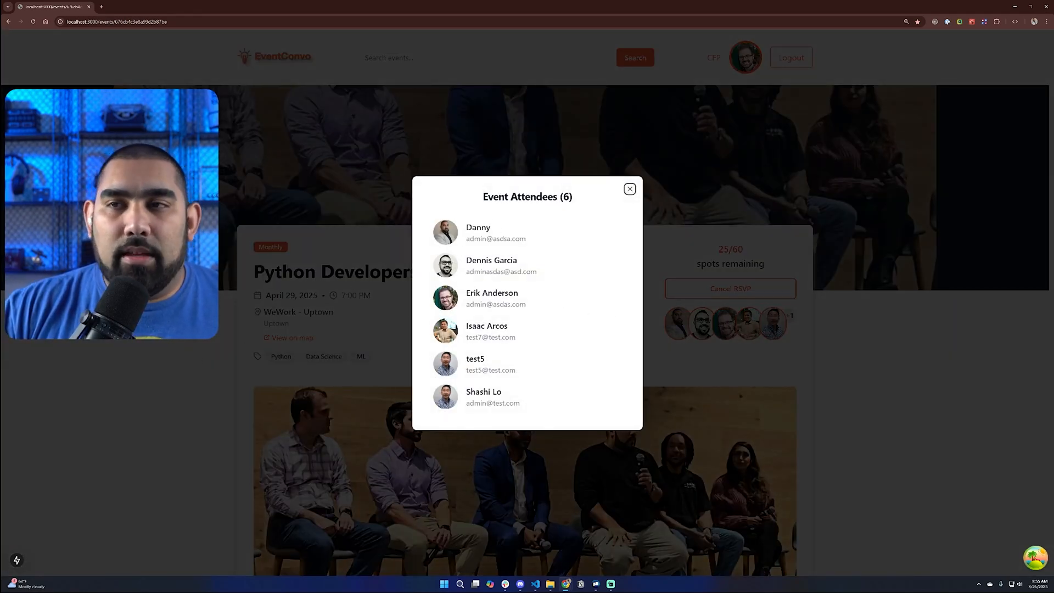
{"action": "left_click", "coordinate": [629, 189]}
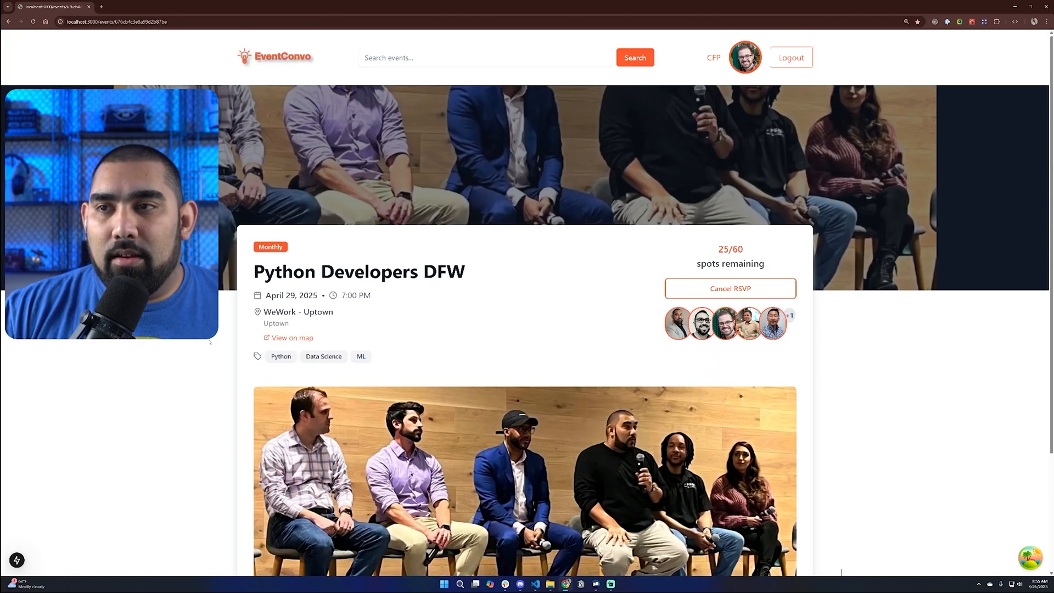
{"action": "left_click", "coordinate": [744, 56]}
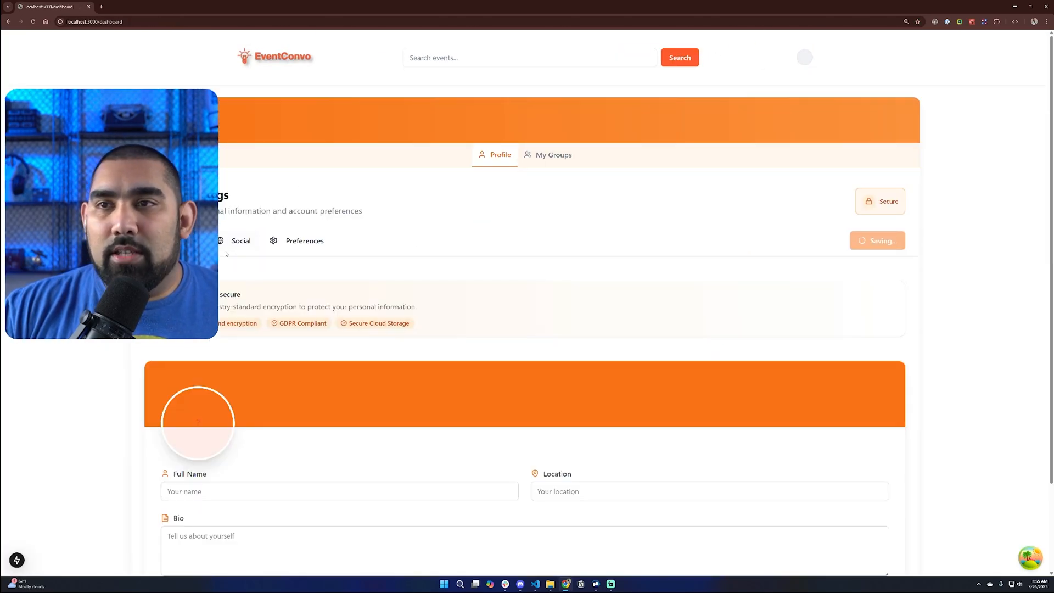
View the social link fields, then list managed groups such as Dallas Coffee and Code.
{"action": "left_click", "coordinate": [240, 241]}
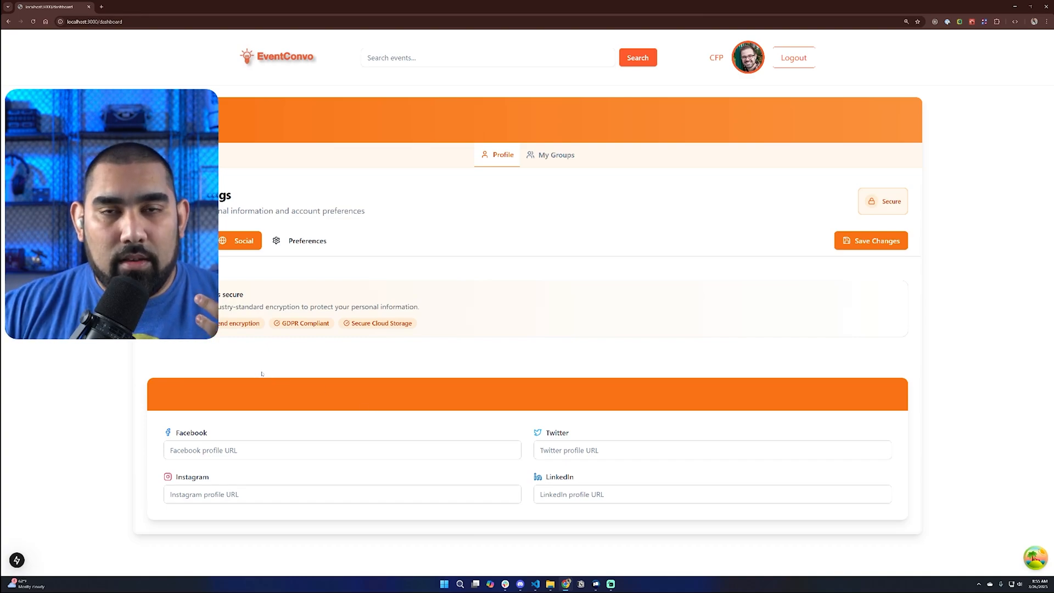
{"action": "mouse_move", "coordinate": [493, 529]}
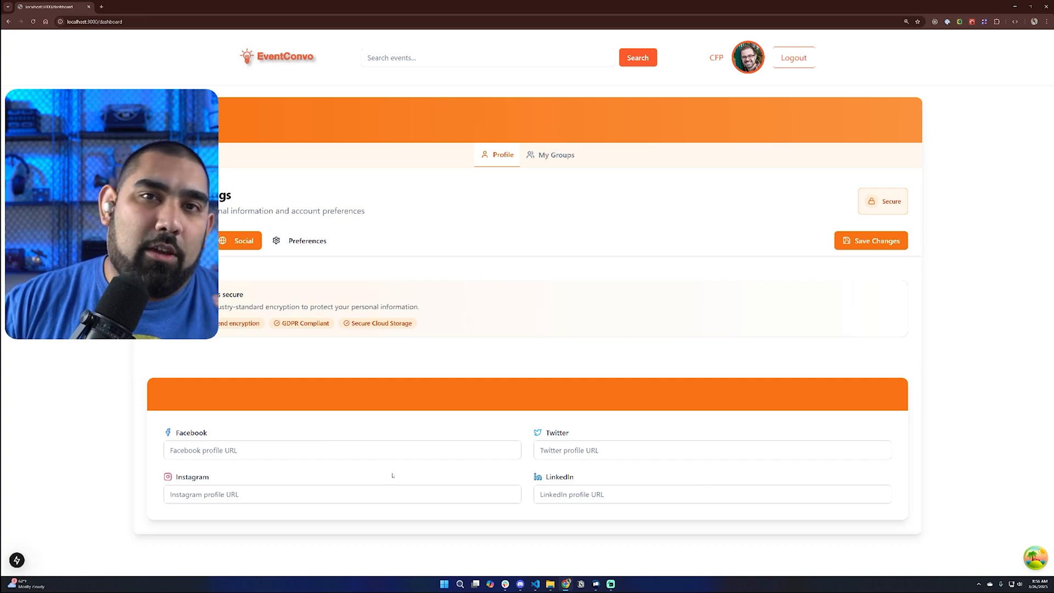
{"action": "mouse_move", "coordinate": [486, 432]}
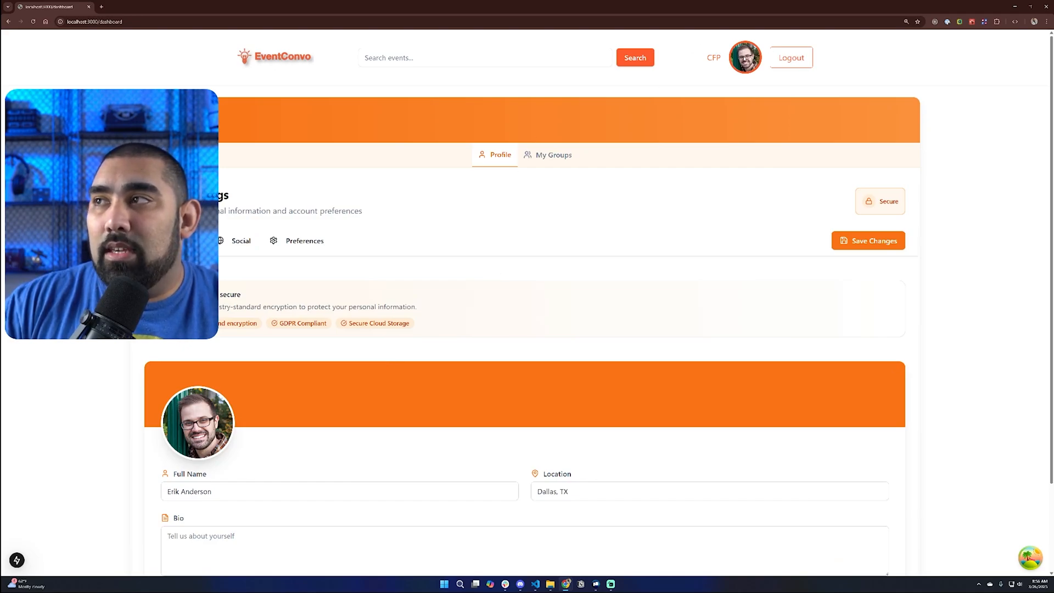
{"action": "left_click", "coordinate": [553, 155]}
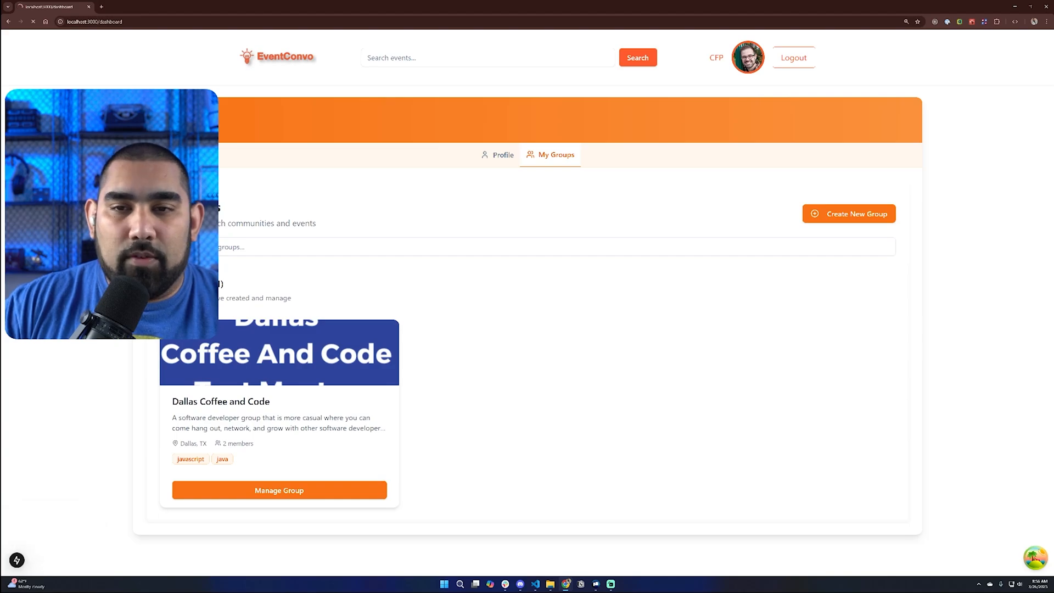
Open Dallas Coffee and Code and scroll to its pending speaker application.
{"action": "left_click", "coordinate": [278, 489]}
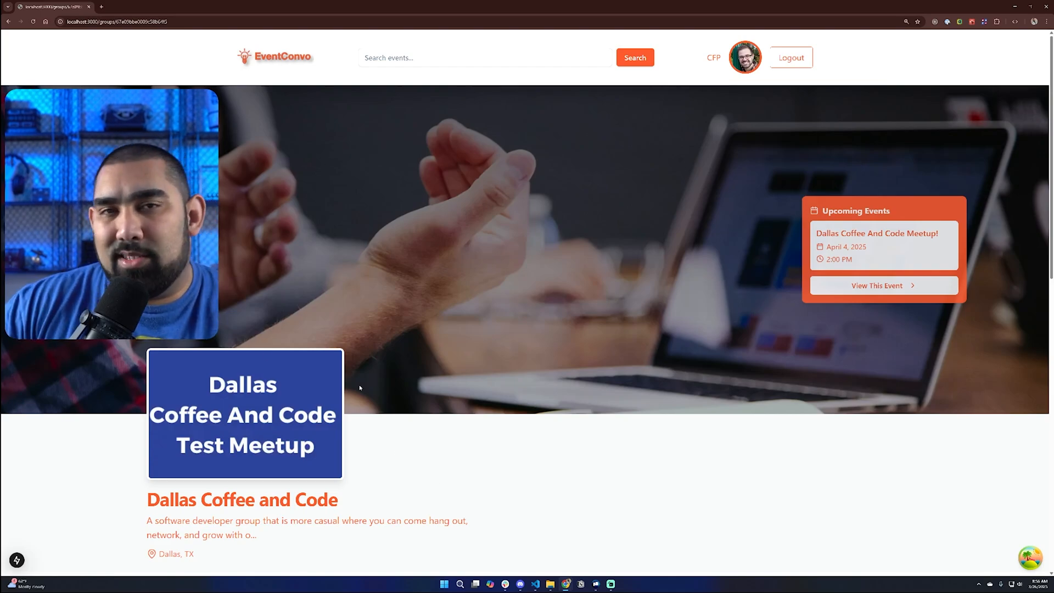
{"action": "scroll", "scroll_direction": "down", "scroll_amount": 3}
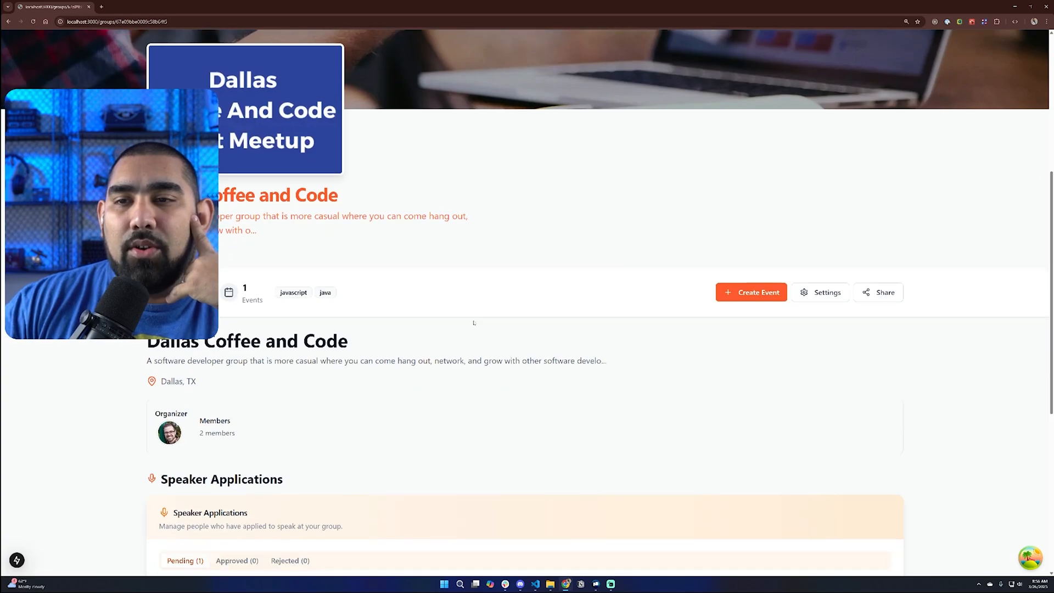
{"action": "scroll", "scroll_direction": "down", "scroll_amount": 3}
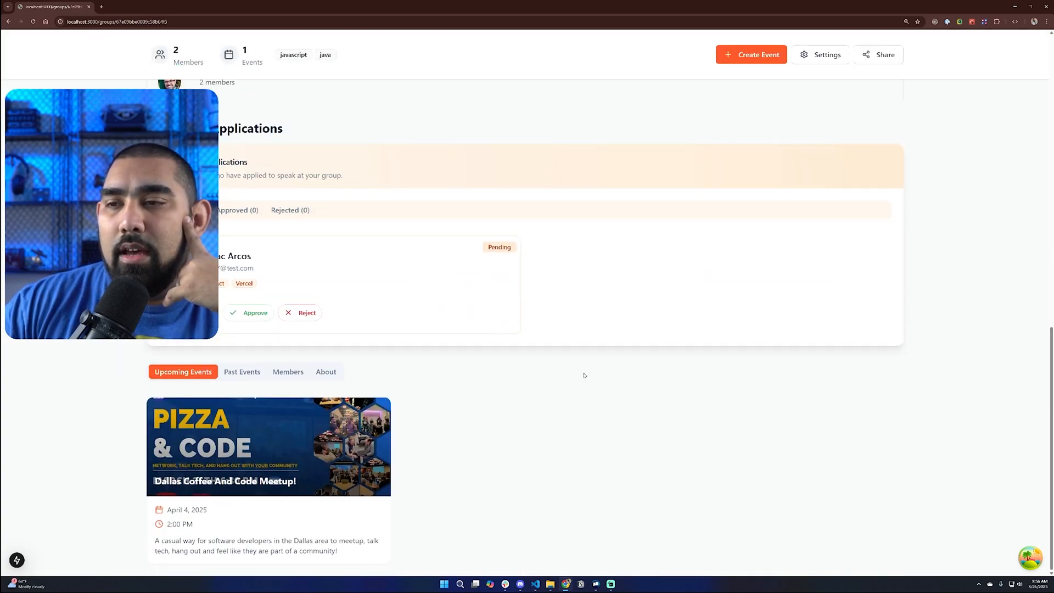
{"action": "scroll", "scroll_direction": "up", "scroll_amount": 3}
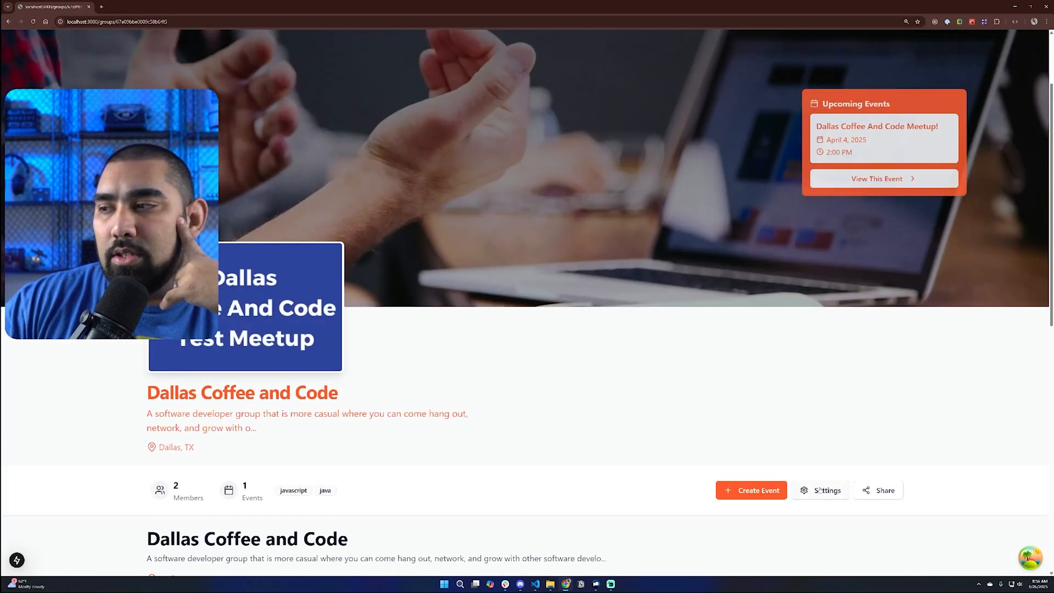
Check that Allow Speaker Applications is on in group settings, then leave without saving.
{"action": "left_click", "coordinate": [826, 490]}
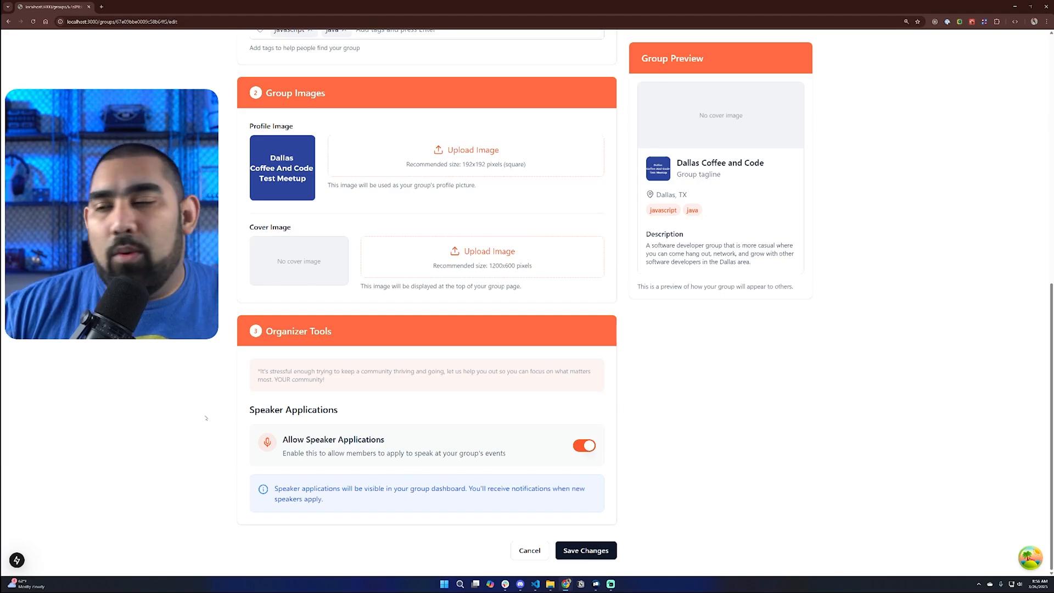
{"action": "scroll", "scroll_direction": "up", "scroll_amount": 3}
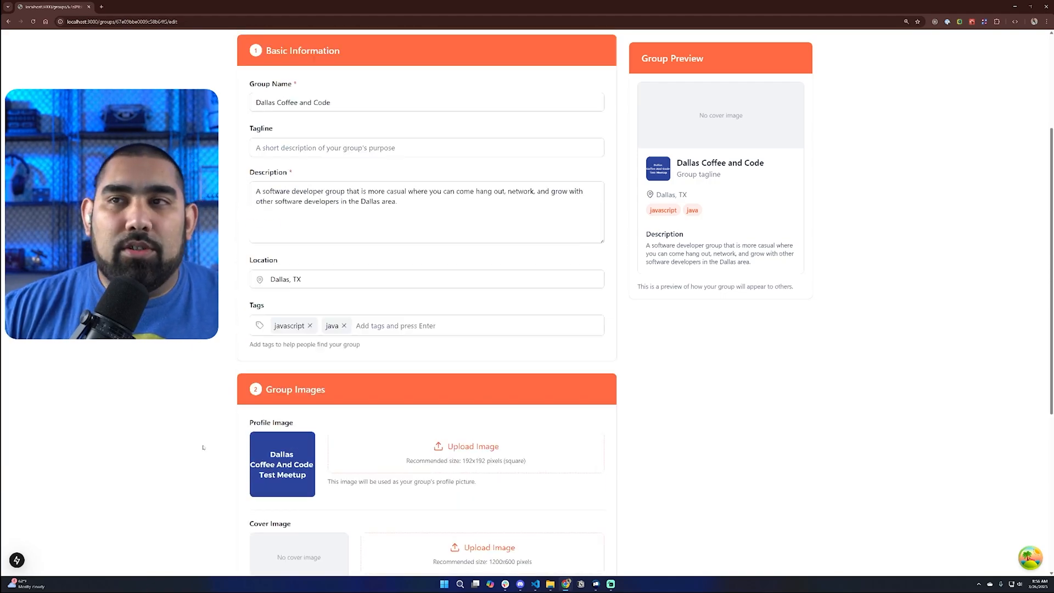
{"action": "scroll", "scroll_direction": "down", "scroll_amount": 3}
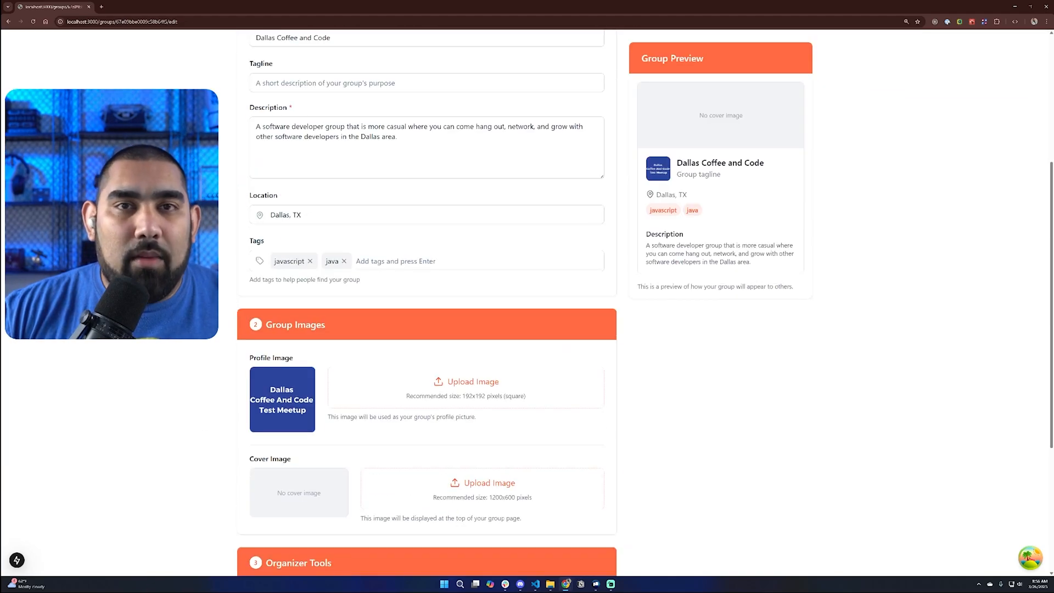
{"action": "scroll", "scroll_direction": "down", "scroll_amount": 3}
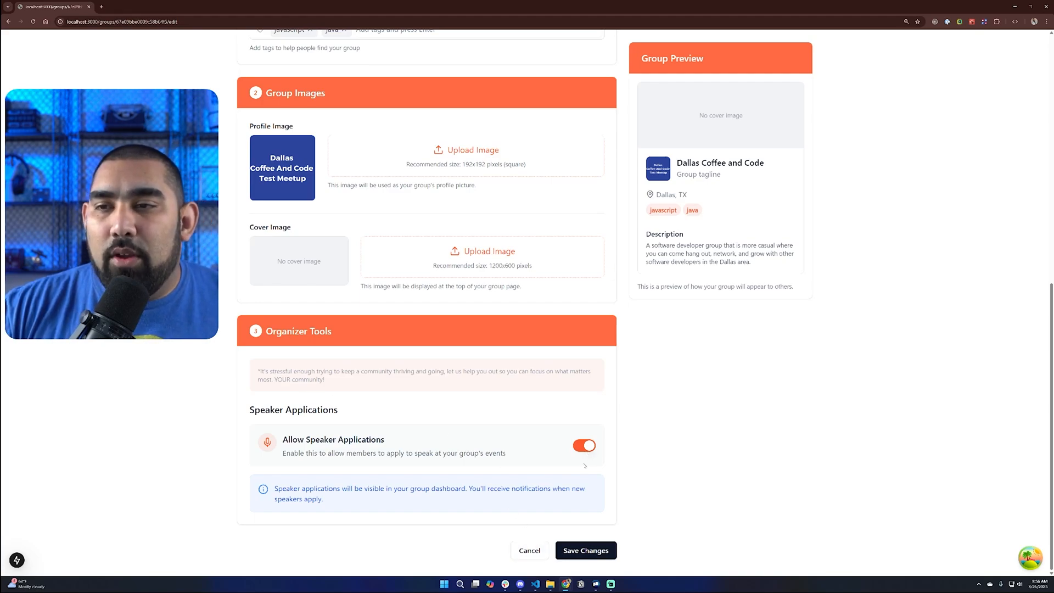
{"action": "left_click", "coordinate": [584, 550]}
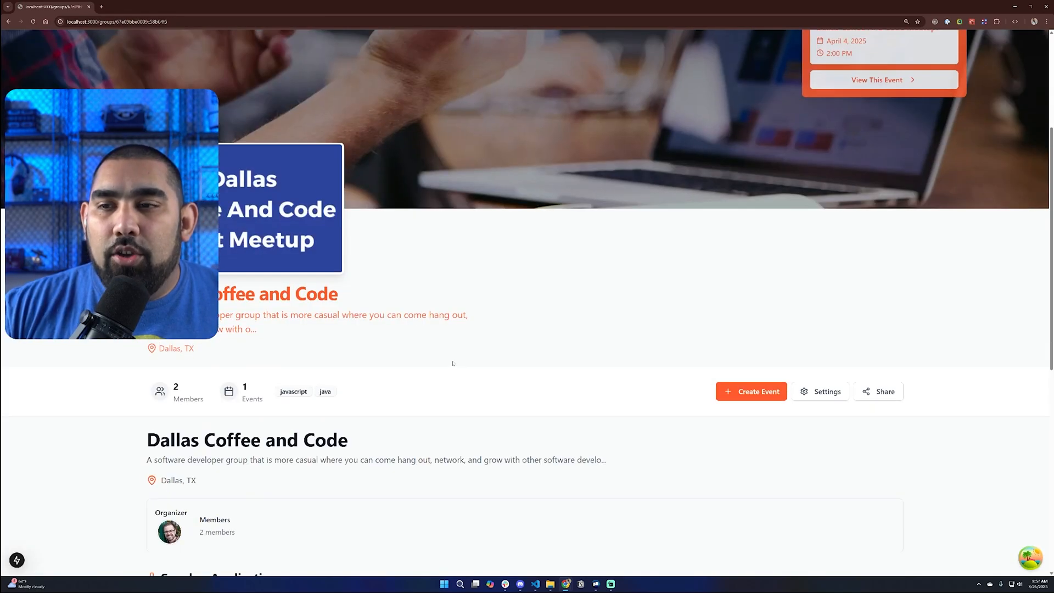
{"action": "scroll", "scroll_direction": "down", "scroll_amount": 3}
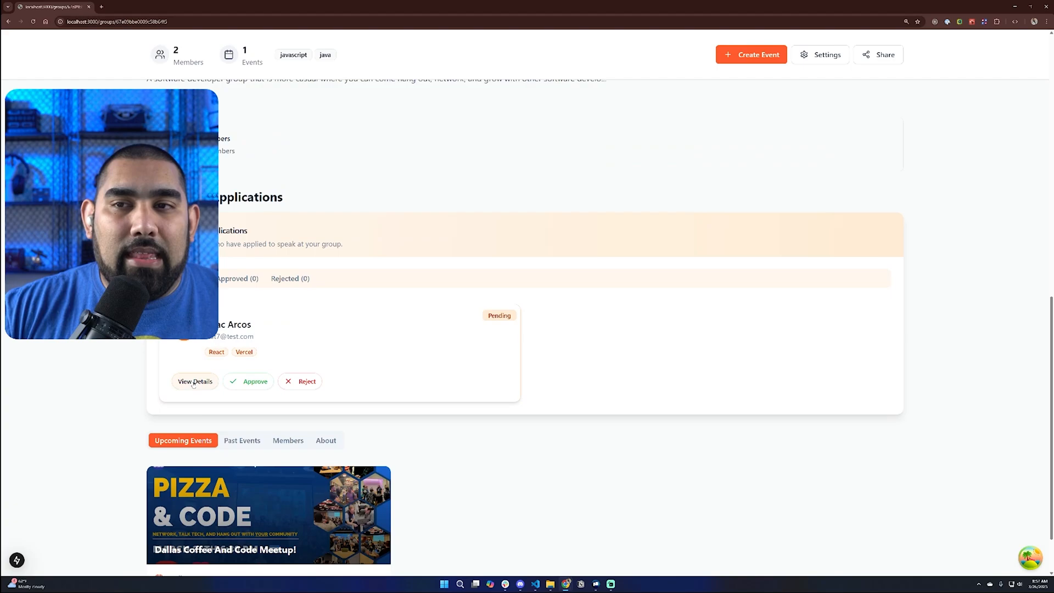
{"action": "left_click", "coordinate": [195, 381]}
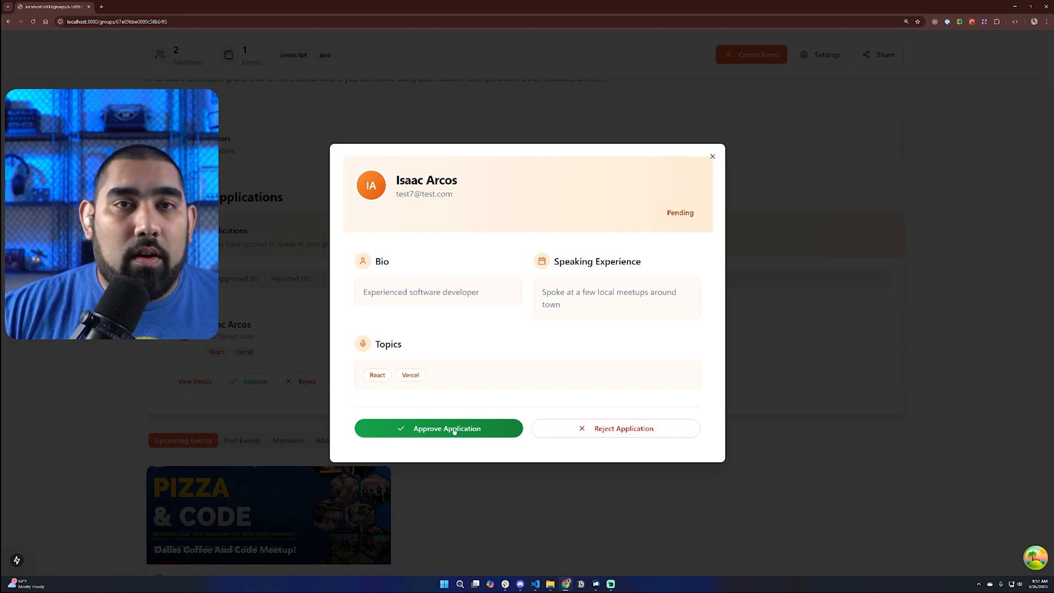
{"action": "mouse_move", "coordinate": [275, 357]}
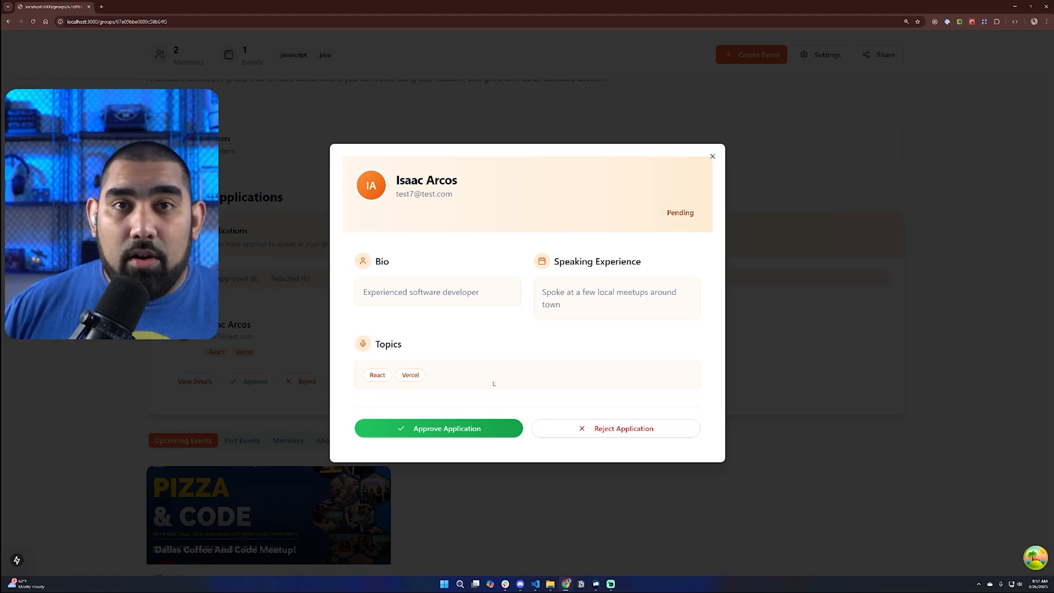
{"action": "left_click", "coordinate": [711, 156]}
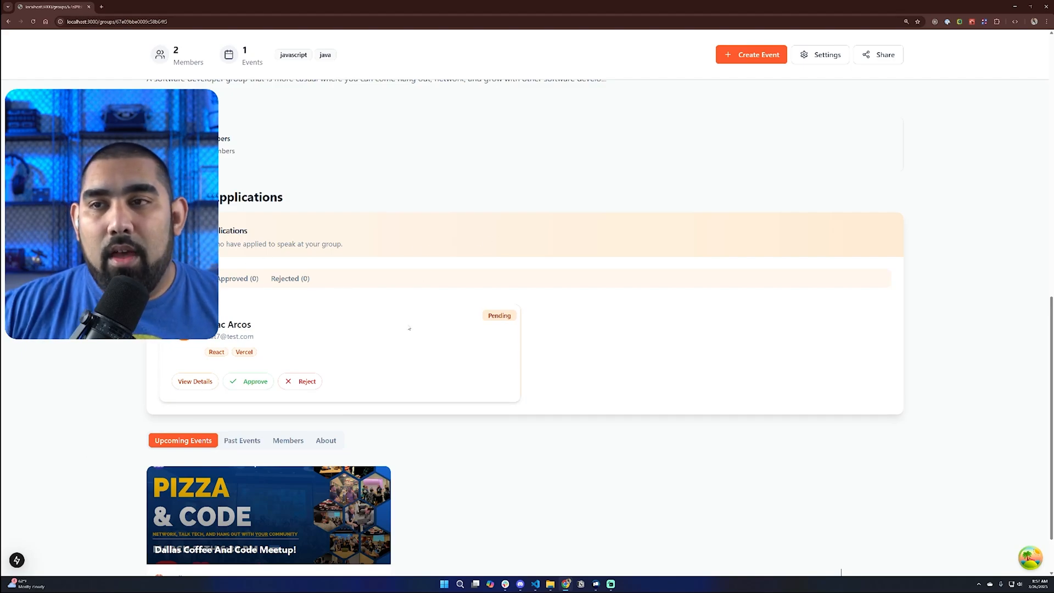
{"action": "scroll", "scroll_direction": "up", "scroll_amount": 3}
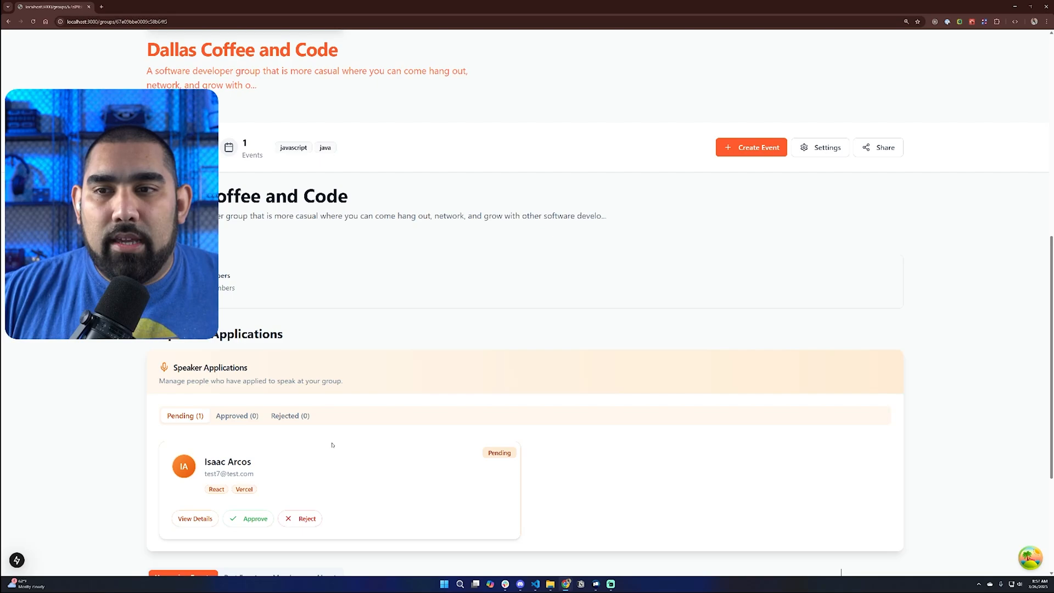
{"action": "mouse_move", "coordinate": [326, 443]}
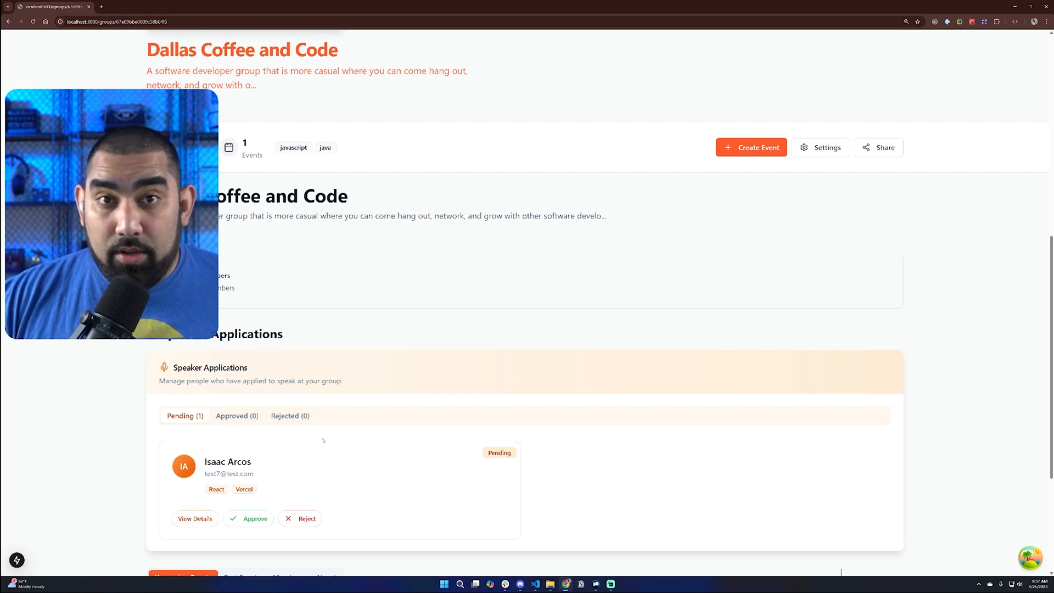
{"action": "mouse_move", "coordinate": [358, 511]}
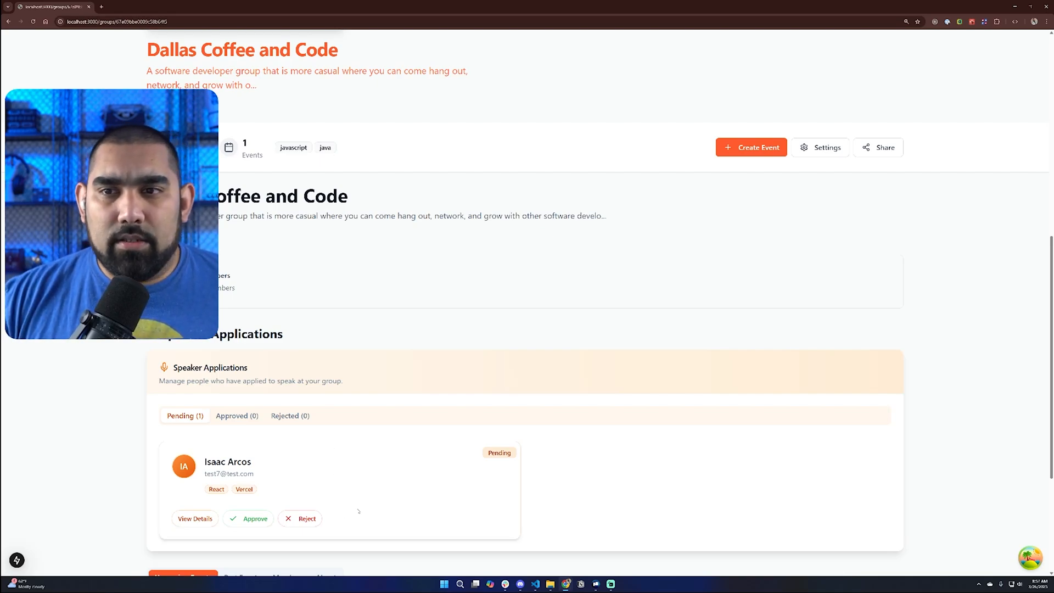
{"action": "scroll", "scroll_direction": "up", "scroll_amount": 3}
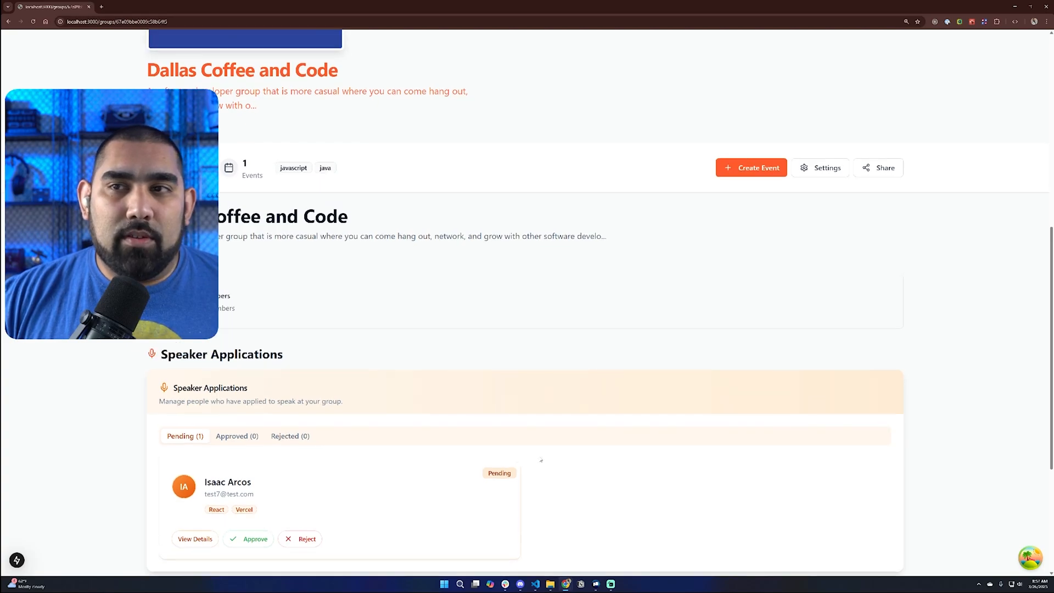
Reopen group settings and scroll to the enabled Allow Speaker Applications toggle.
{"action": "left_click", "coordinate": [820, 167]}
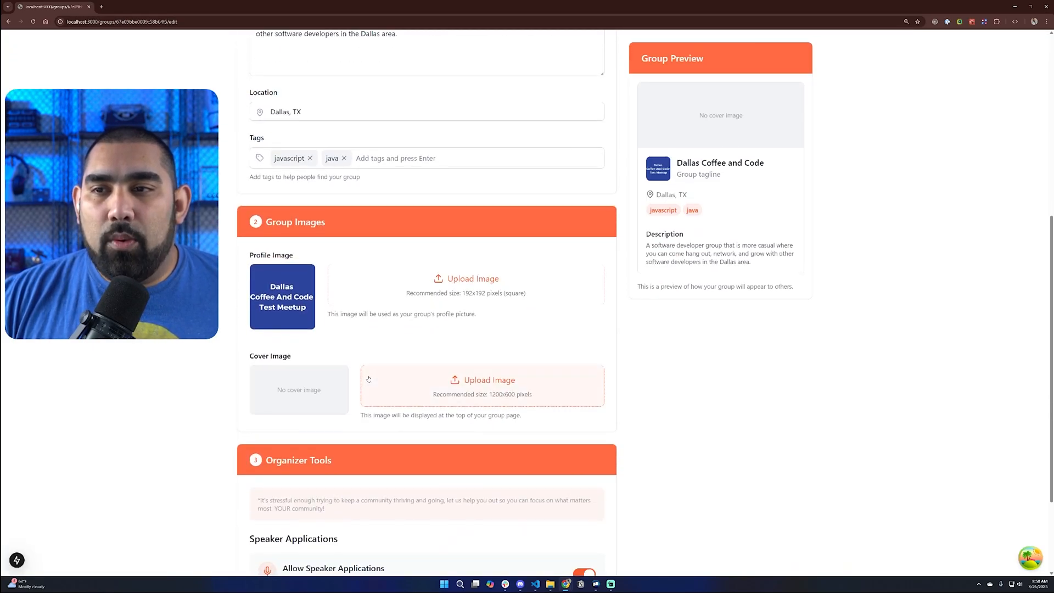
{"action": "scroll", "scroll_direction": "down", "scroll_amount": 3}
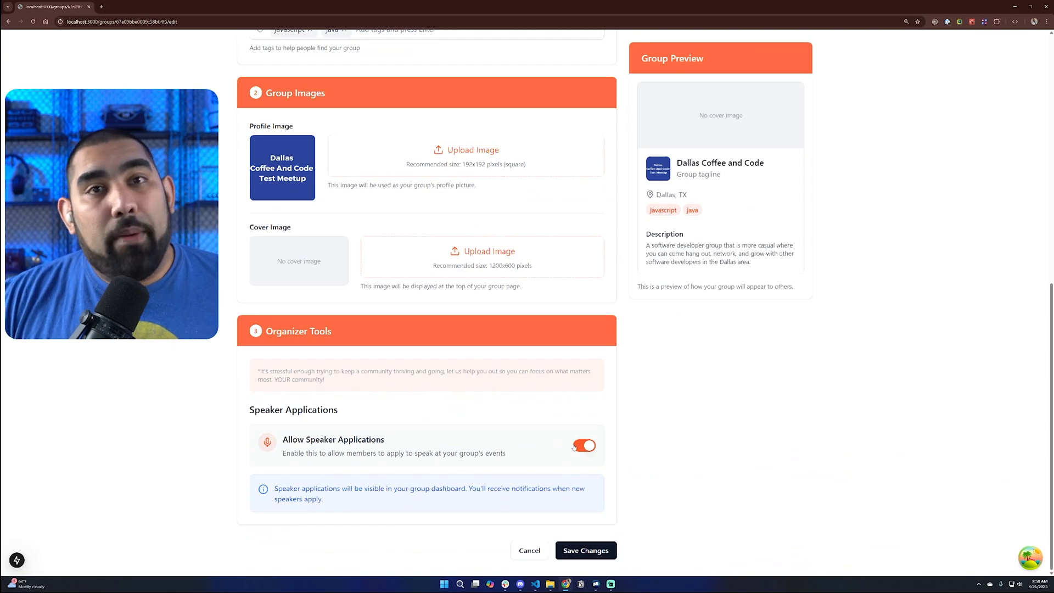